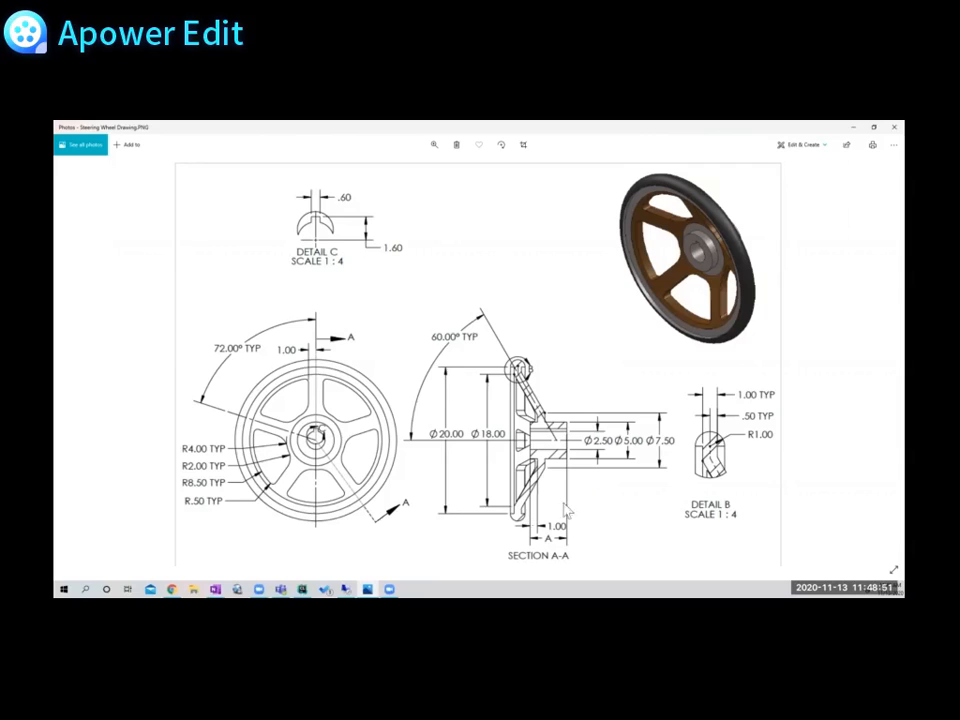
pyautogui.moveTo(560, 496)
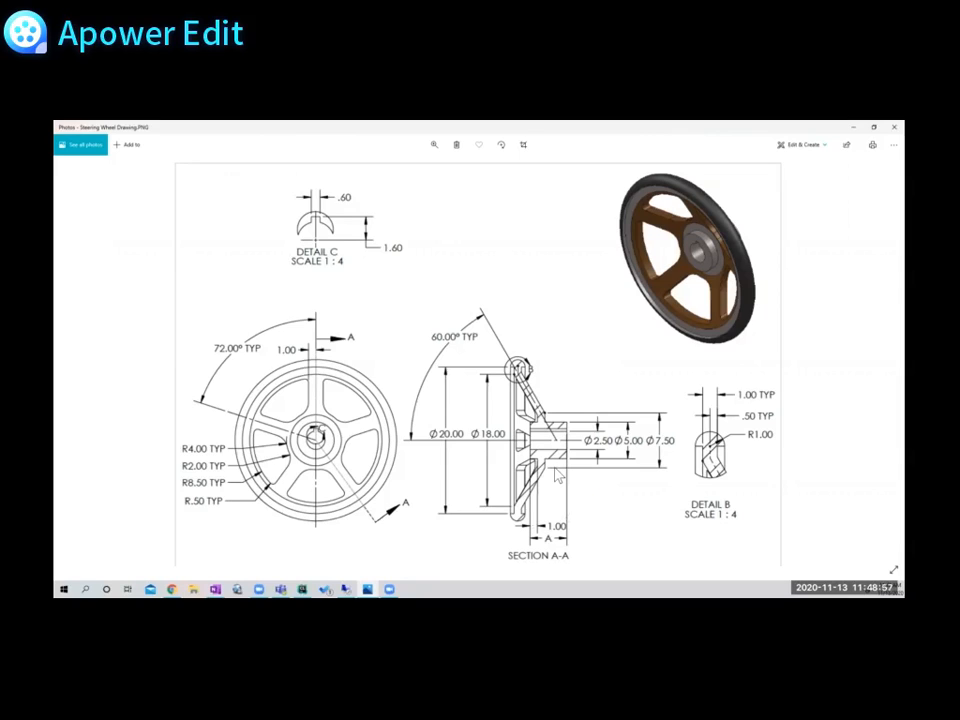
pyautogui.moveTo(816, 472)
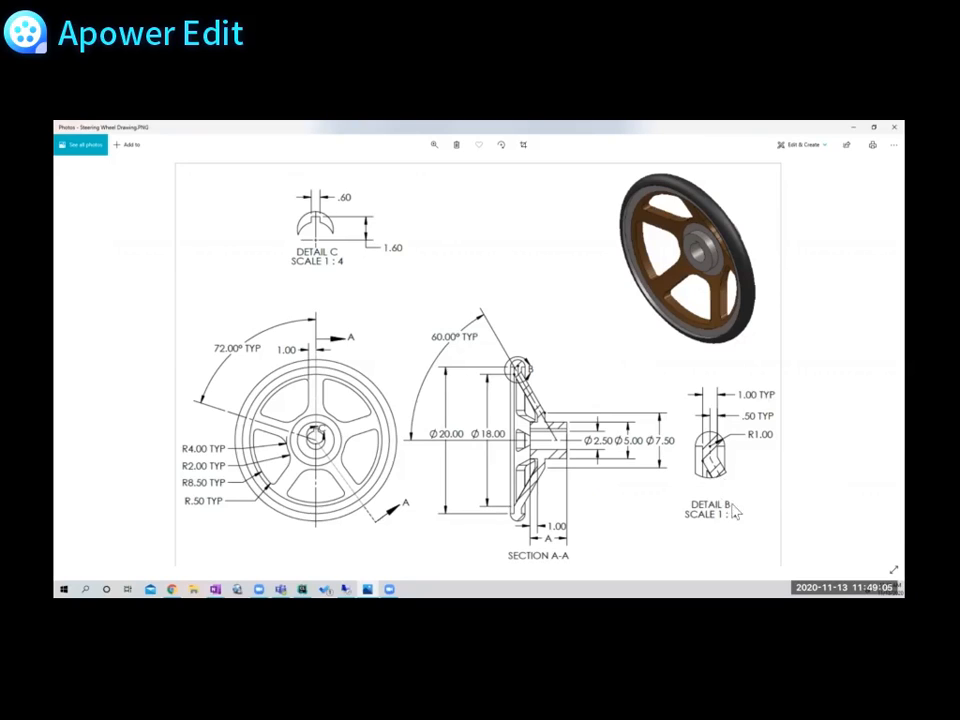
pyautogui.moveTo(644, 550)
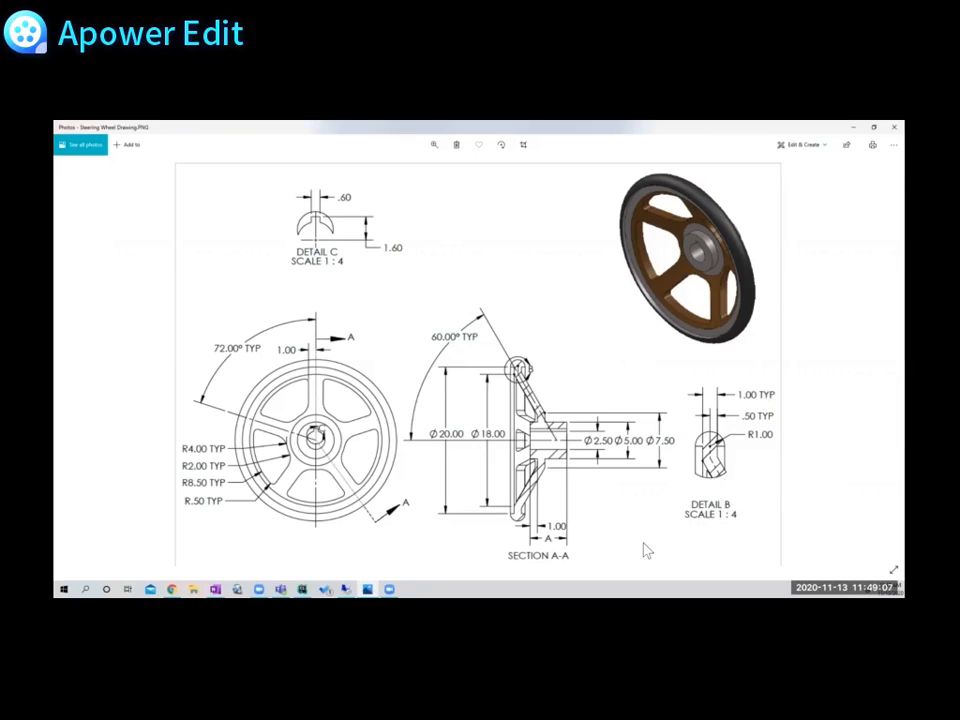
pyautogui.moveTo(556, 562)
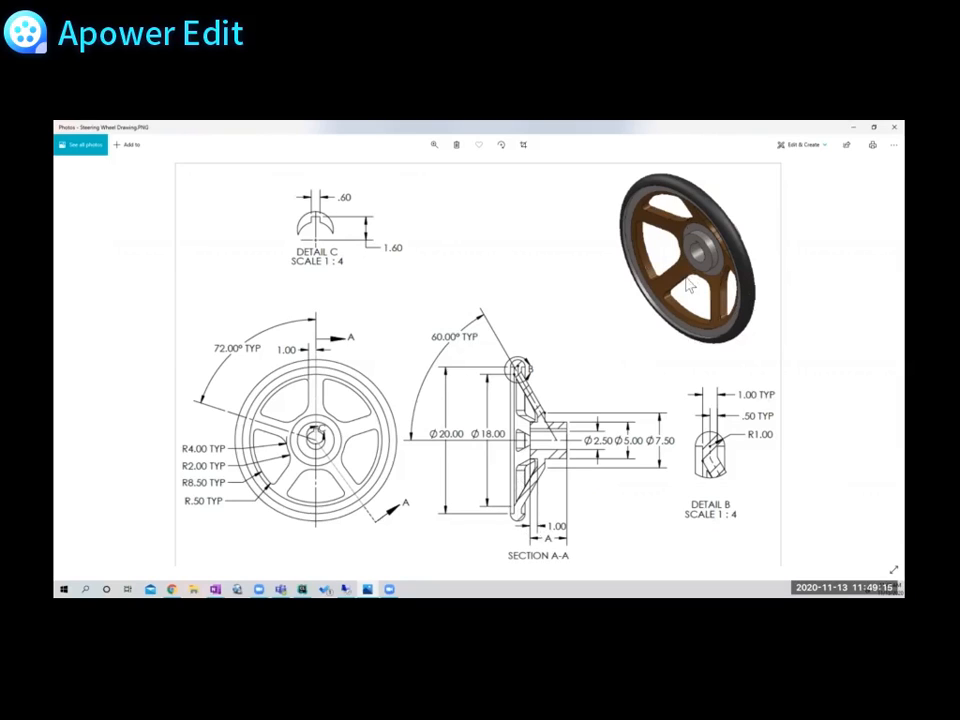
pyautogui.moveTo(666, 136)
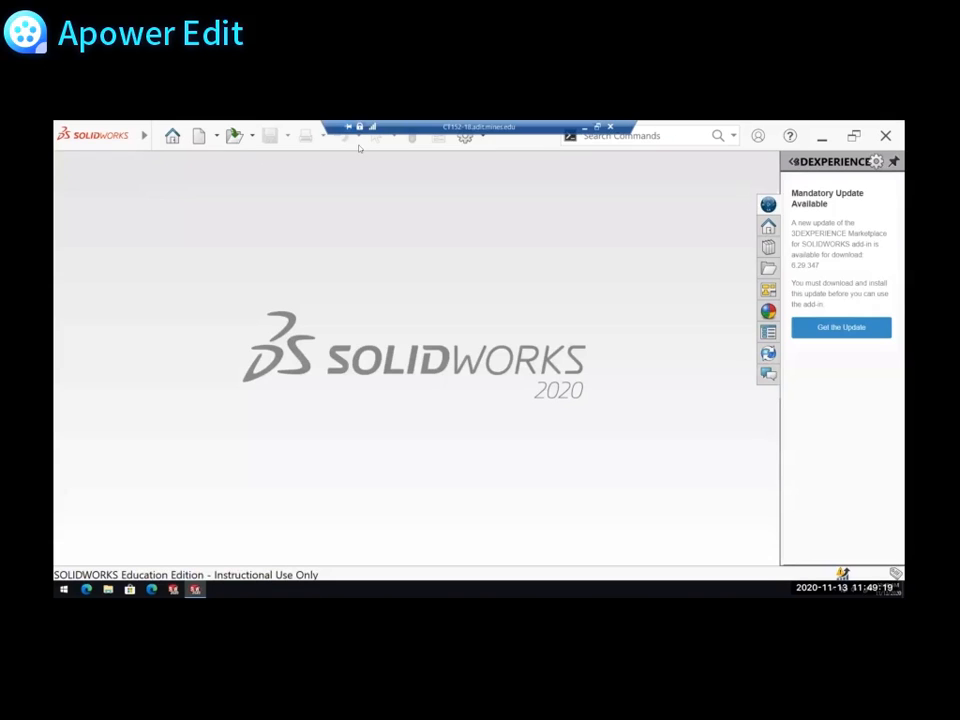
# Create a new part from the Part template and dismiss the update side panel
pyautogui.click(204, 136)
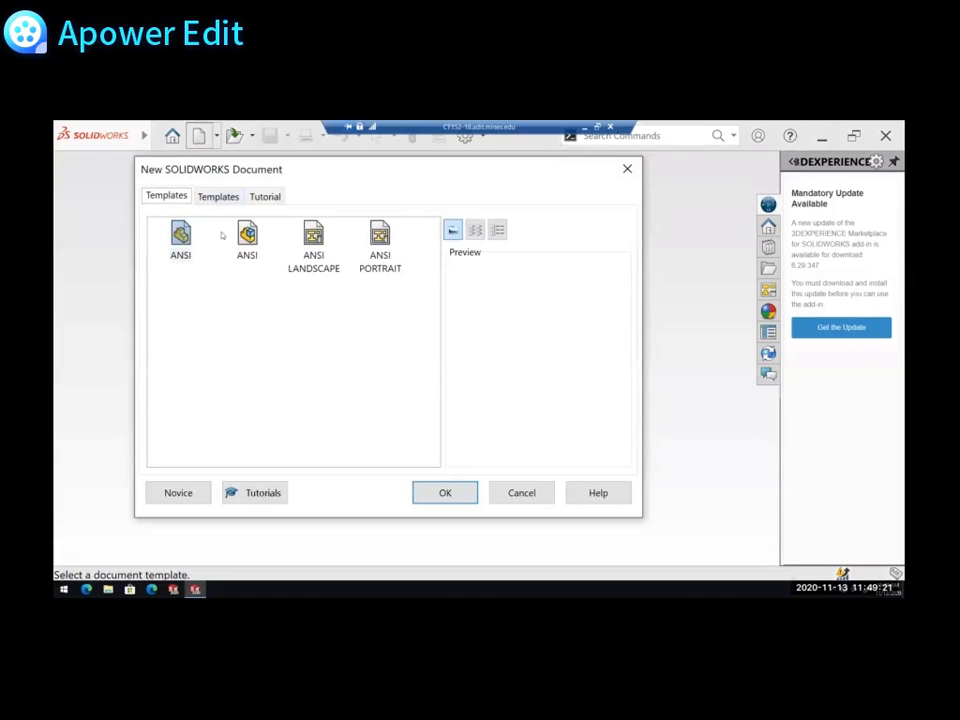
pyautogui.click(444, 492)
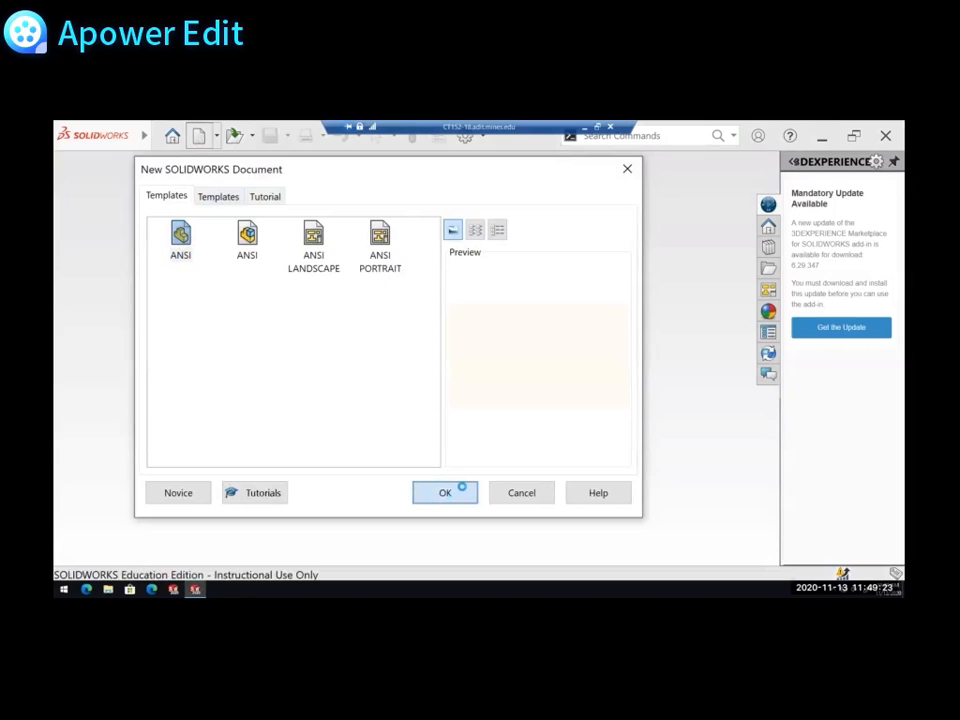
pyautogui.click(444, 492)
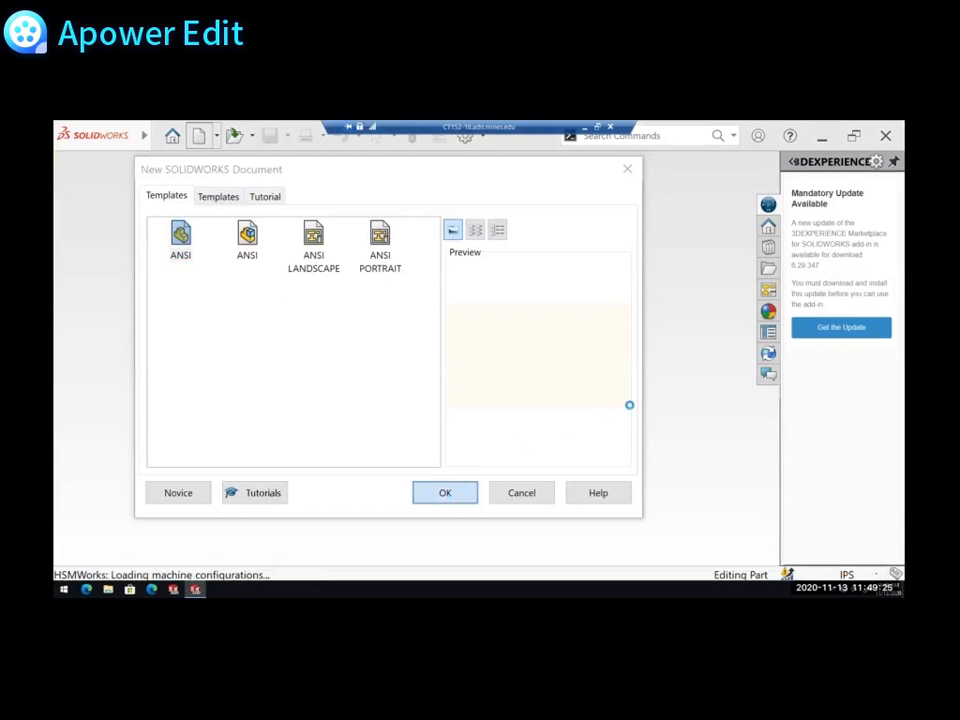
pyautogui.click(444, 492)
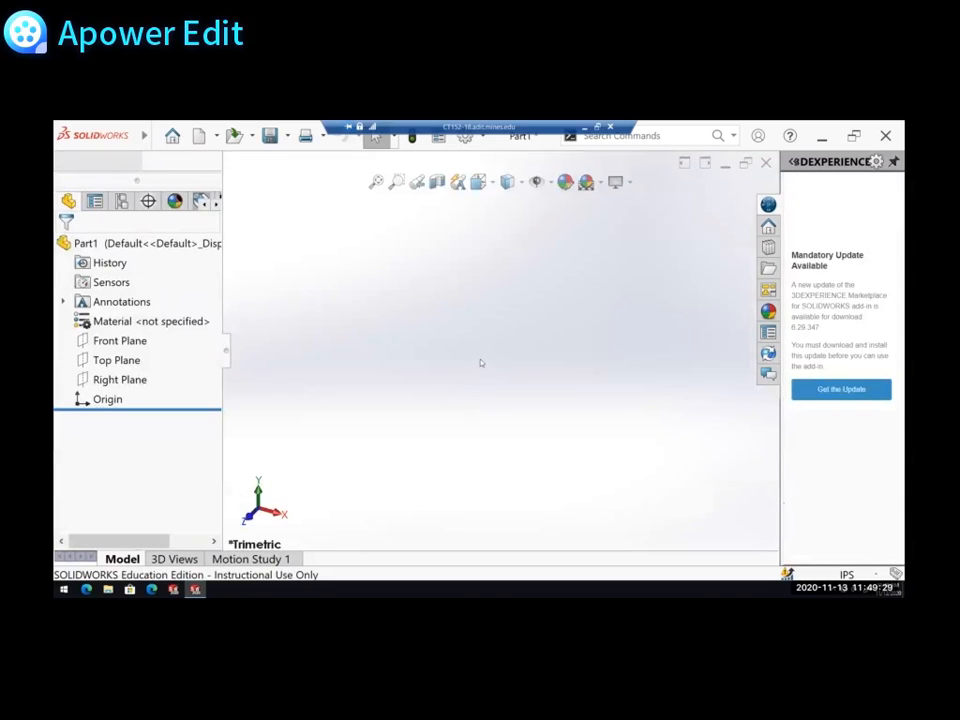
pyautogui.moveTo(688, 292)
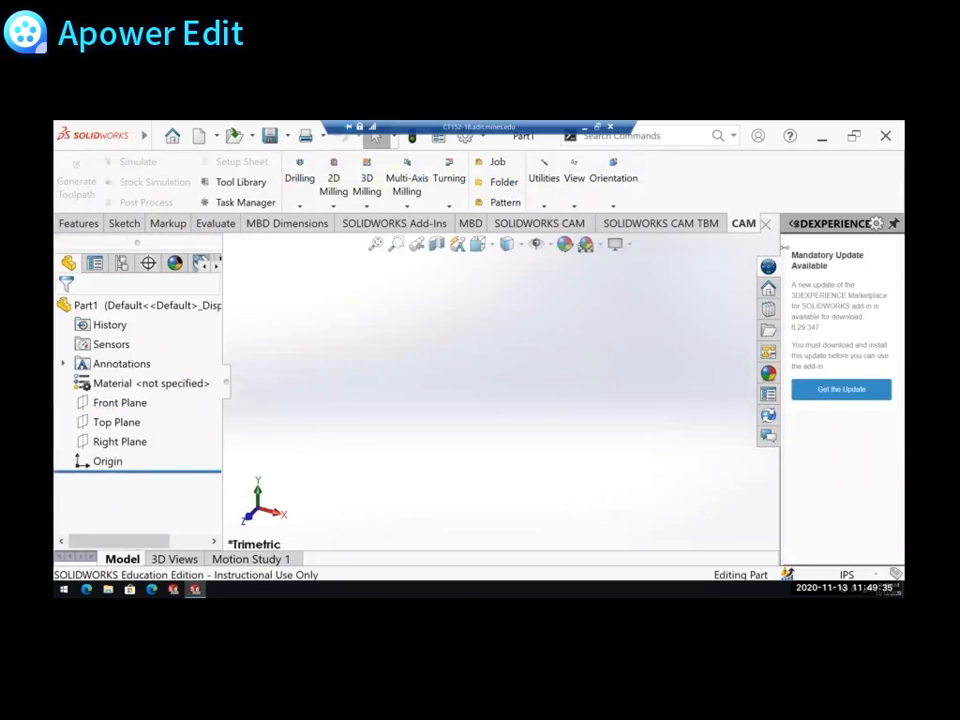
pyautogui.click(764, 224)
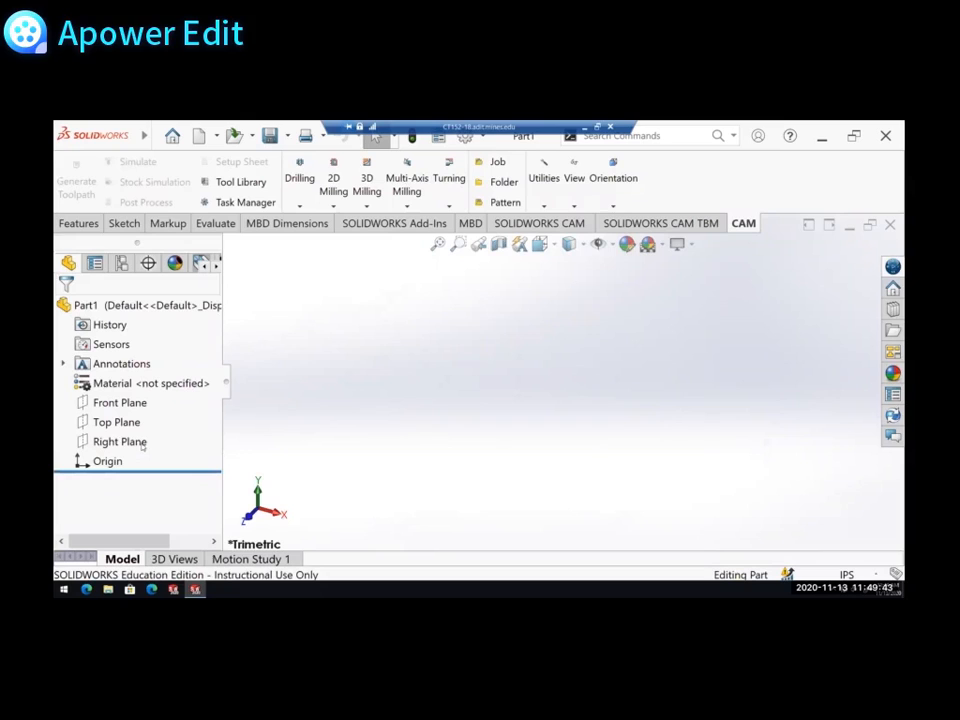
# Sketch a horizontal centerline from the origin on the Right Plane
pyautogui.click(118, 442)
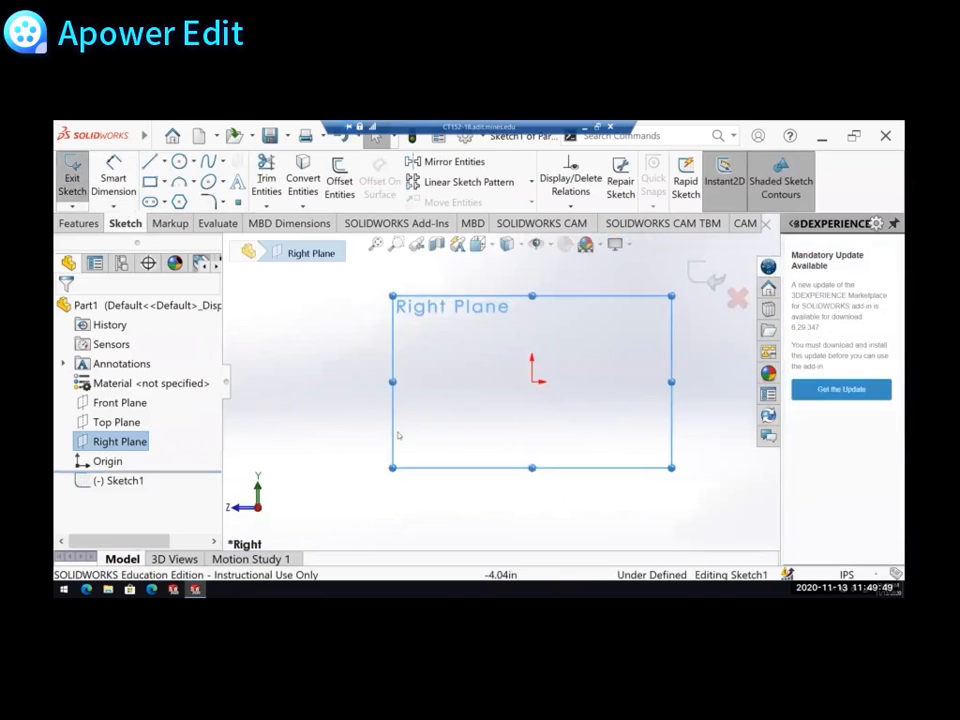
pyautogui.moveTo(488, 436)
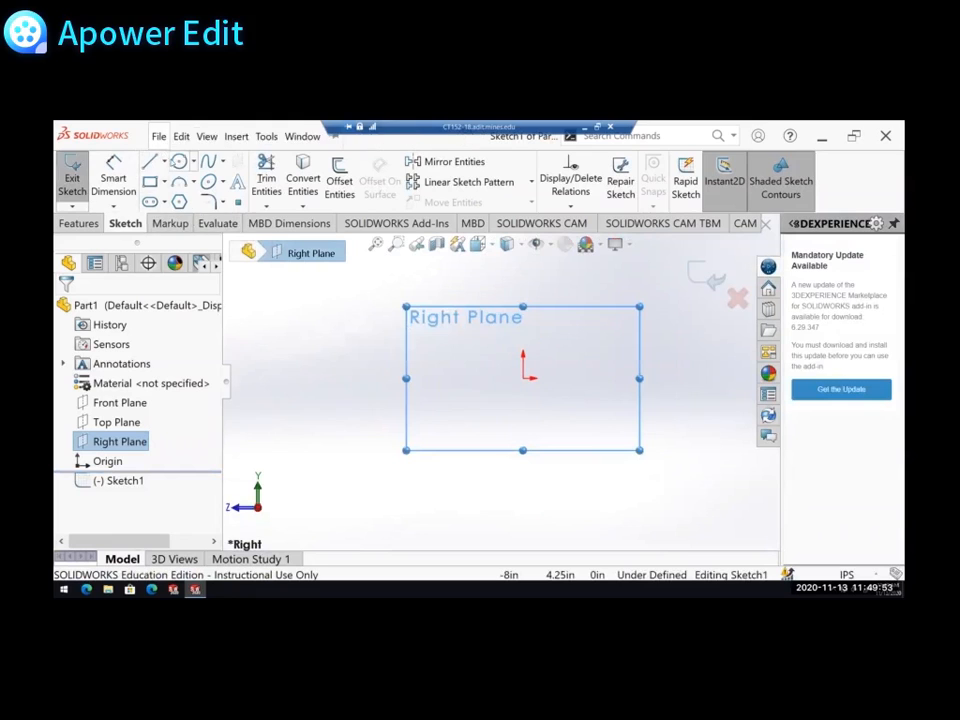
pyautogui.click(150, 162)
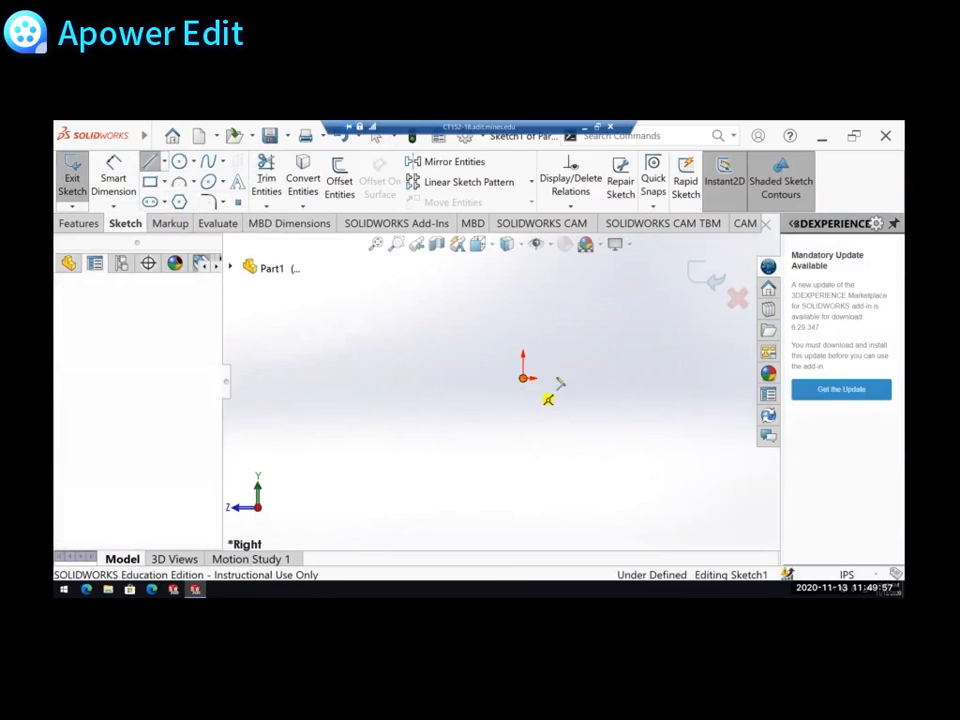
pyautogui.moveTo(528, 378); pyautogui.dragTo(710, 384)
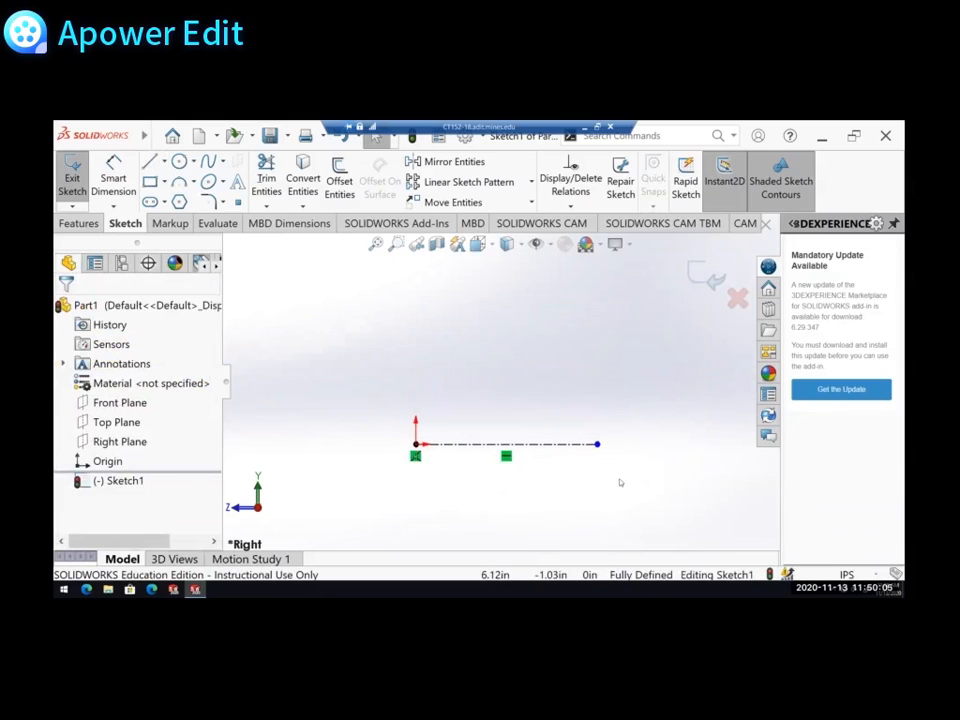
pyautogui.moveTo(608, 488)
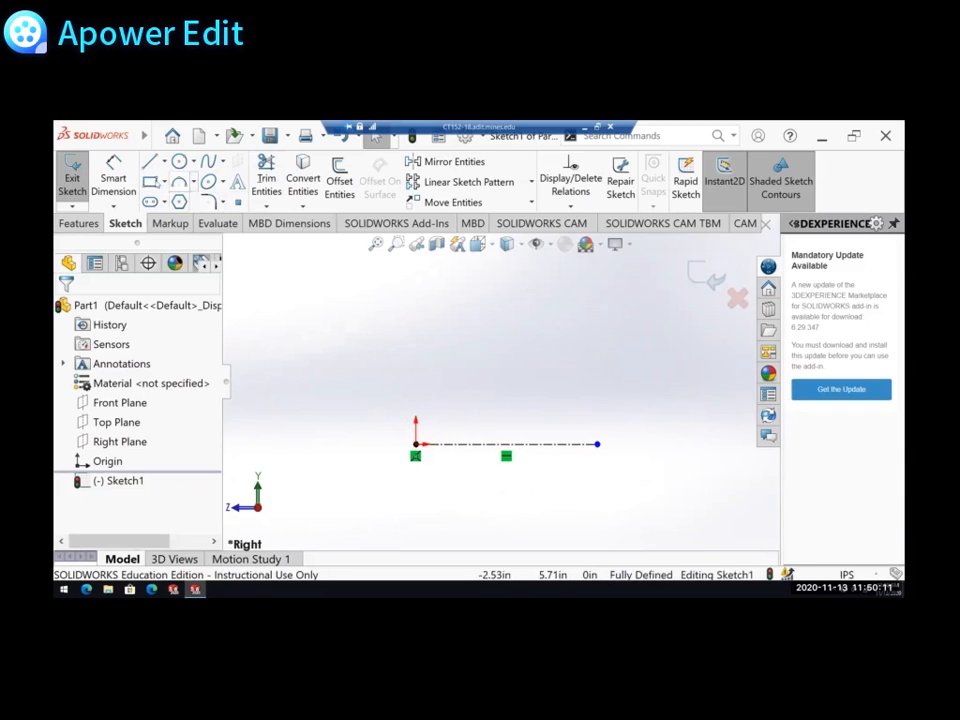
pyautogui.click(152, 160)
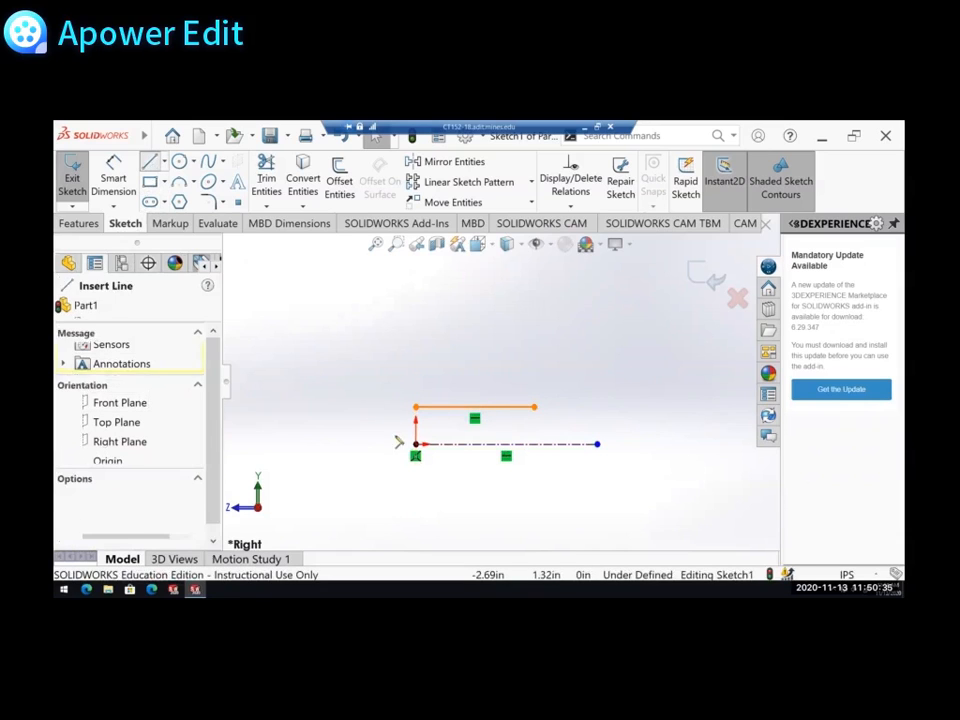
# Draw the stepped lines and top semicircular arc of the hub and spoke profile
pyautogui.click(472, 406)
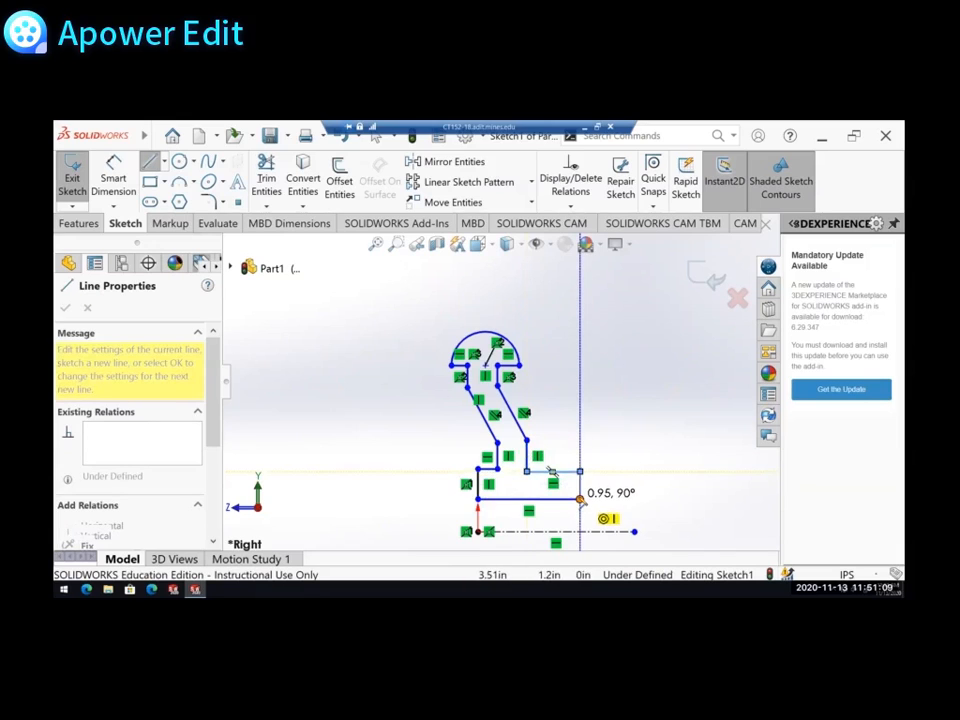
pyautogui.click(592, 486)
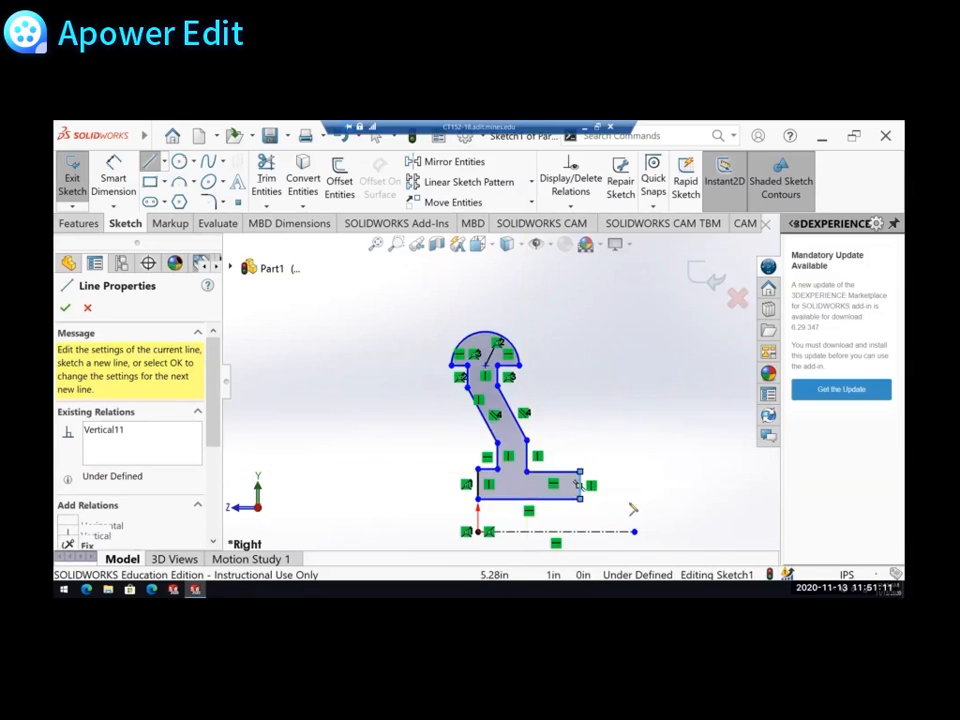
pyautogui.moveTo(596, 442)
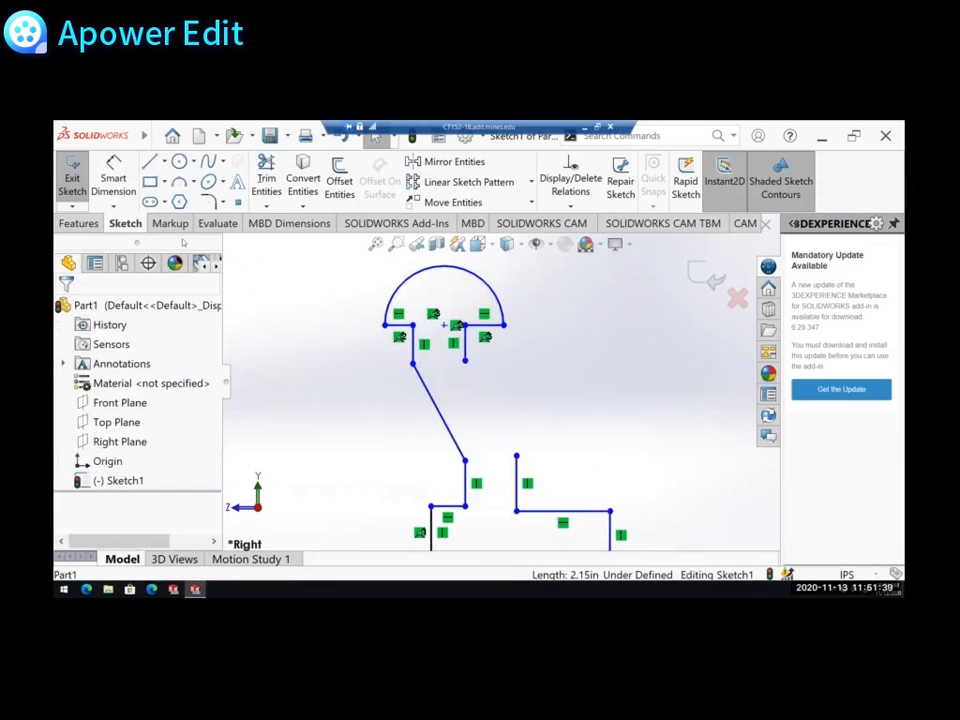
# Add slanted lines from the arc ends down to the lower segments, closing the contour
pyautogui.click(150, 160)
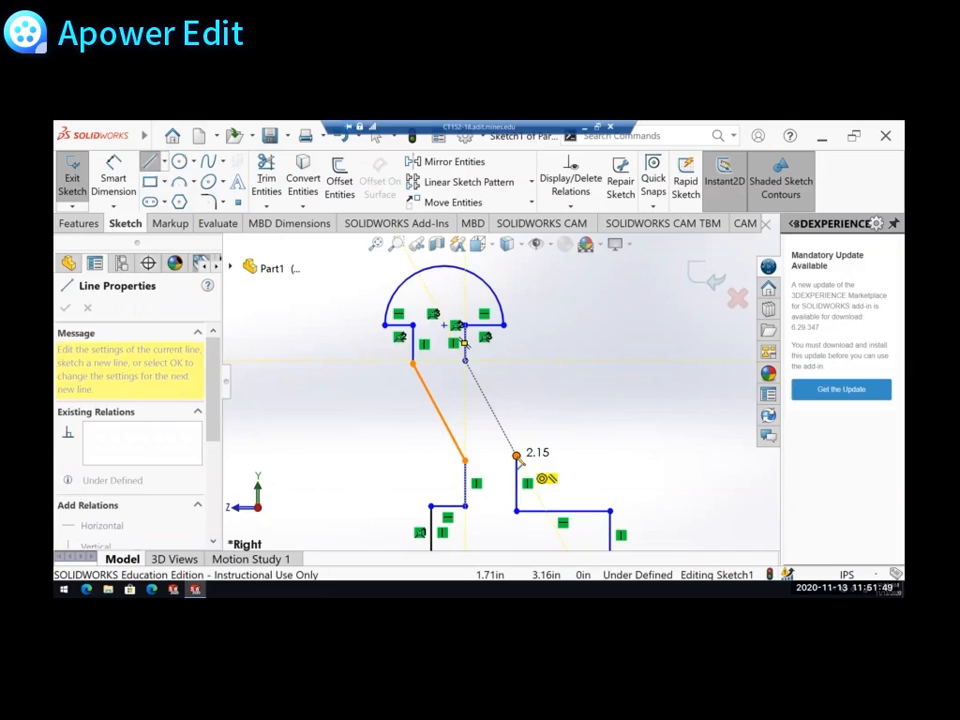
pyautogui.moveTo(516, 456); pyautogui.dragTo(526, 458)
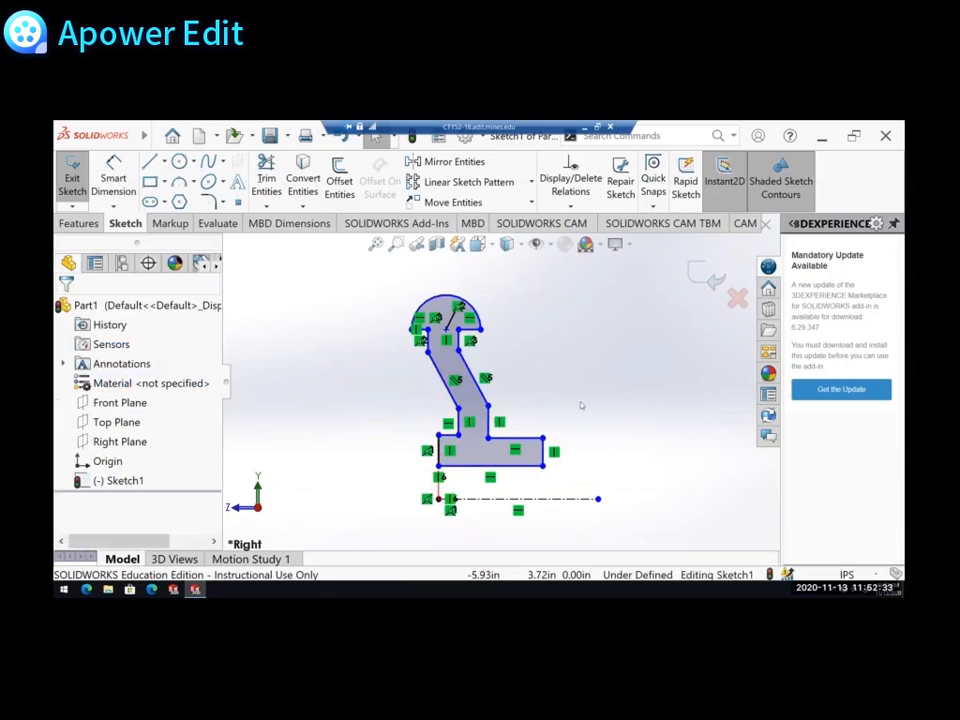
pyautogui.moveTo(432, 396)
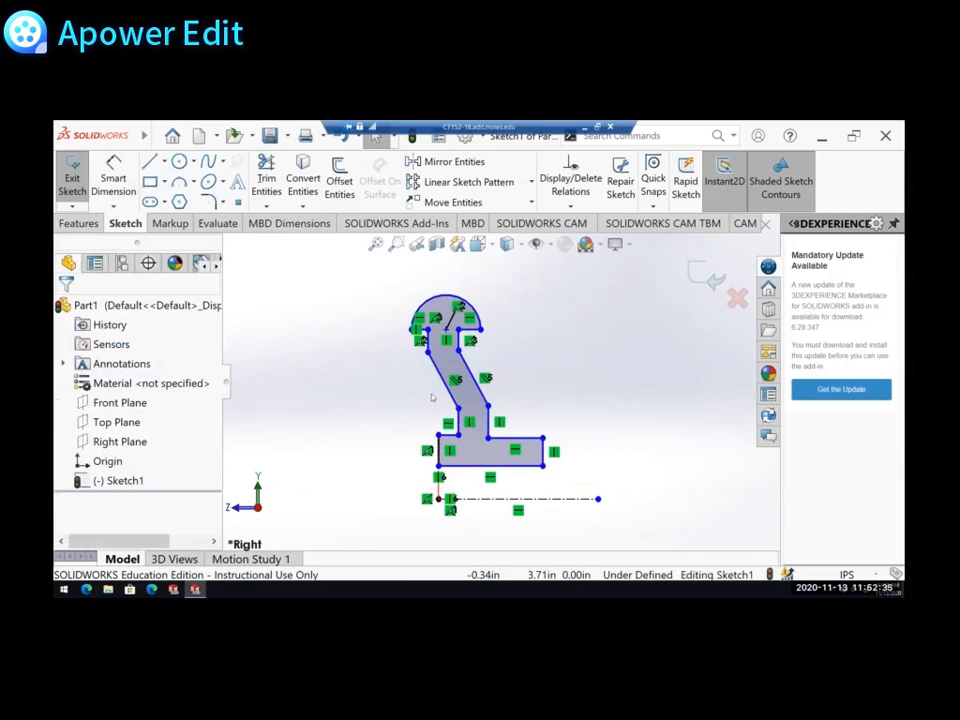
pyautogui.moveTo(398, 482)
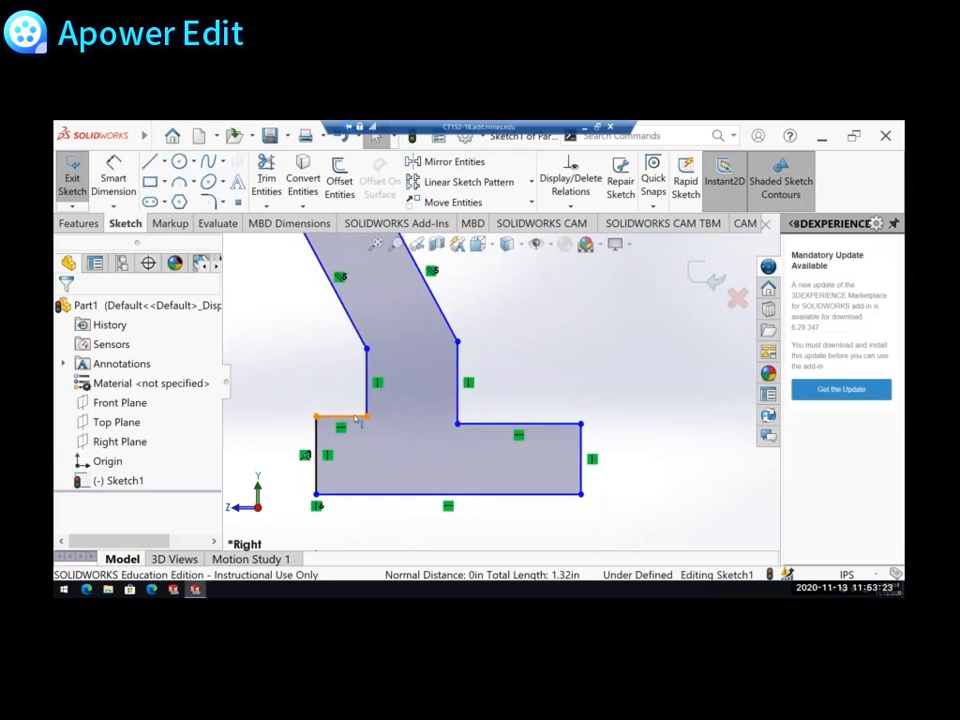
# Adjust the short edge at the lower-left corner so the profile stays closed
pyautogui.click(364, 414)
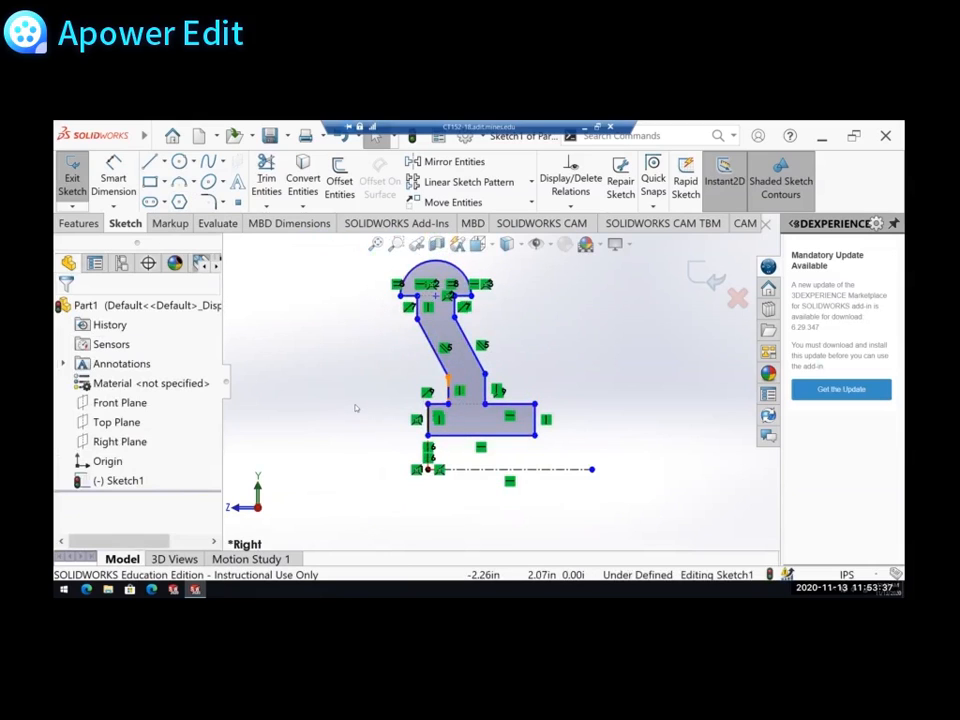
pyautogui.moveTo(344, 456)
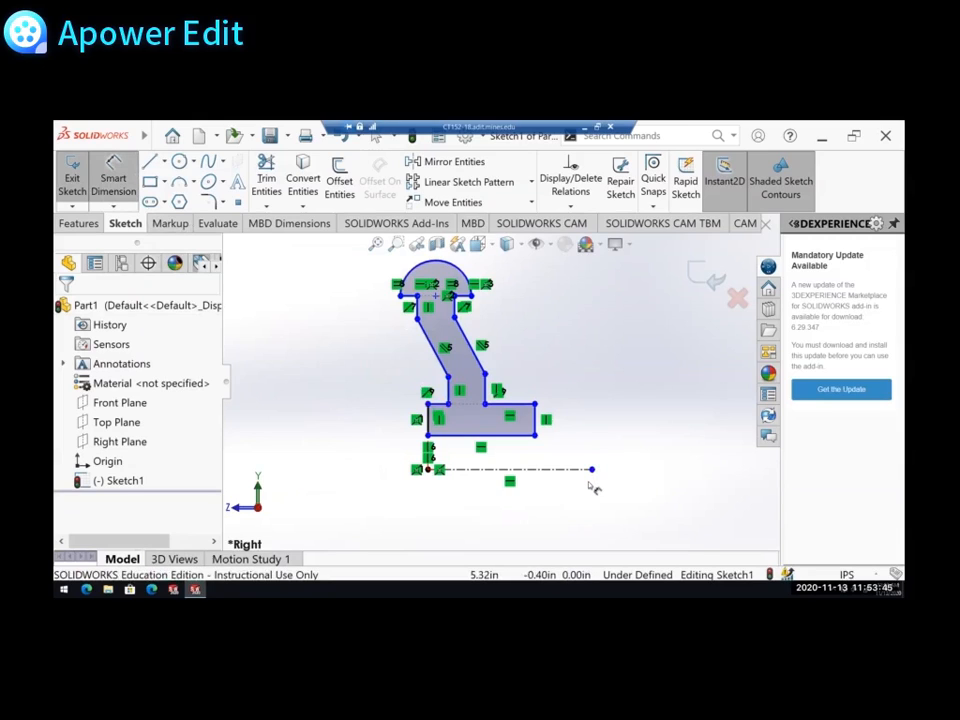
pyautogui.moveTo(570, 496)
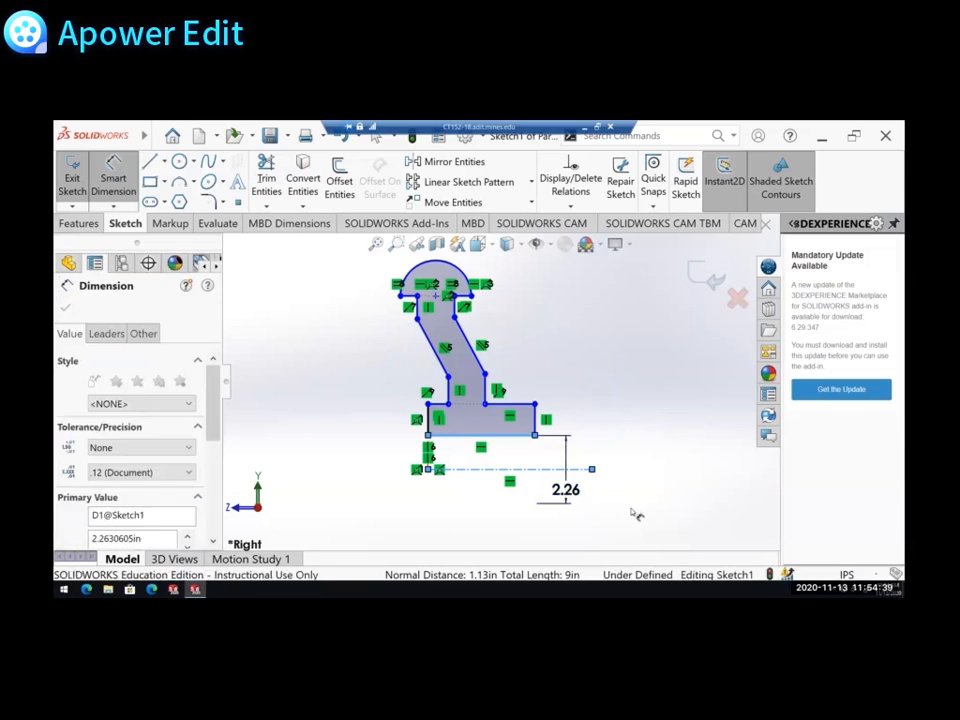
# Set the lower horizontal hub dimension to 2.50
pyautogui.doubleClick(564, 490)
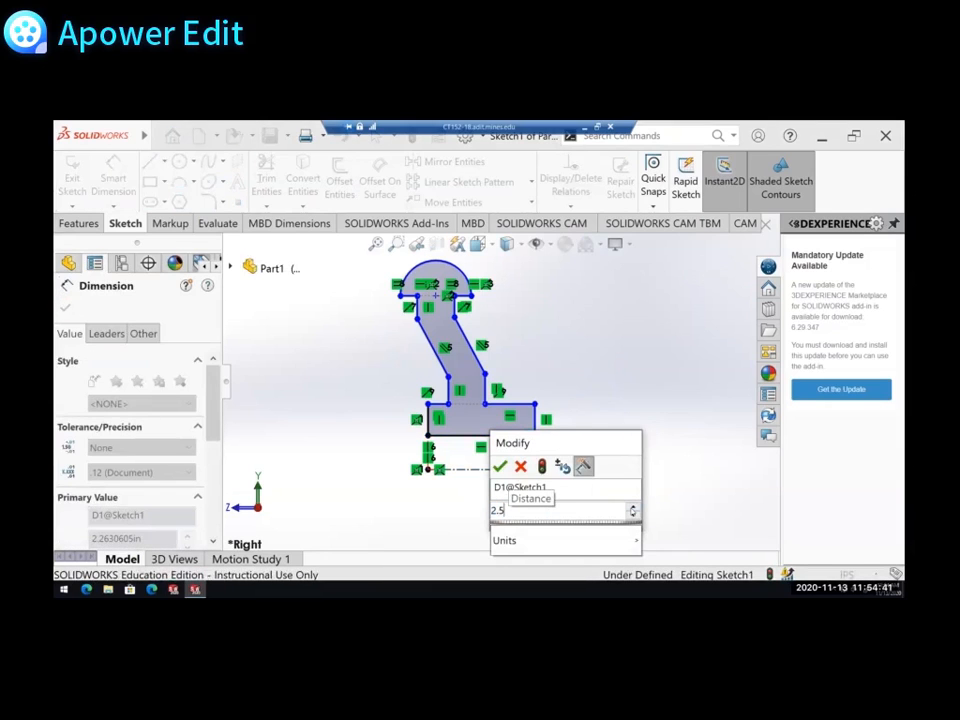
pyautogui.click(500, 464)
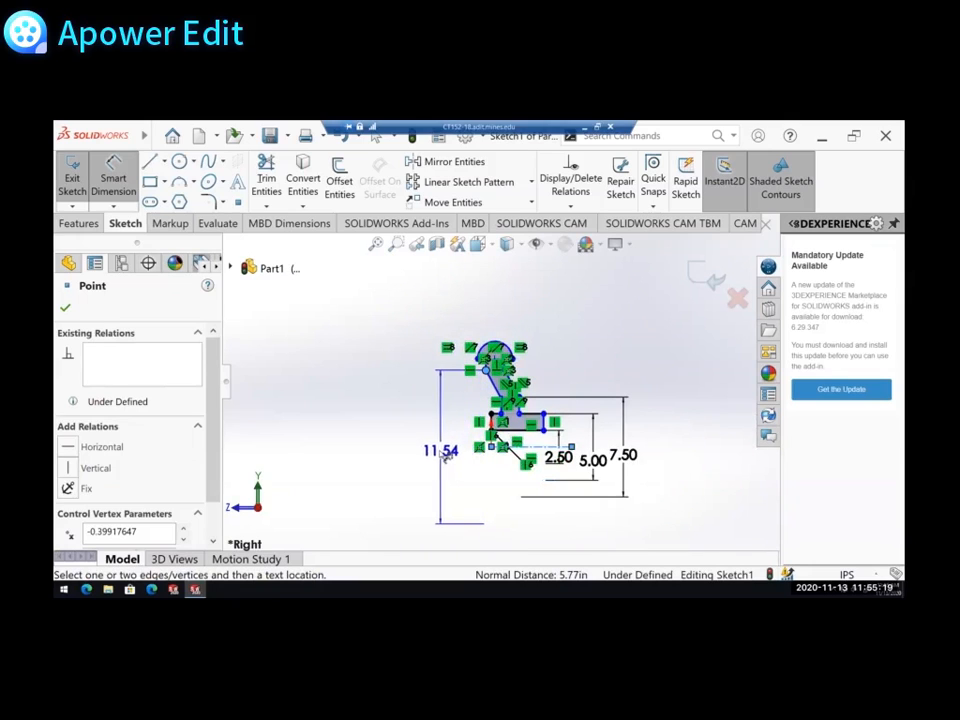
# Set the spoke profile's vertical height dimension to 18.00
pyautogui.doubleClick(440, 450)
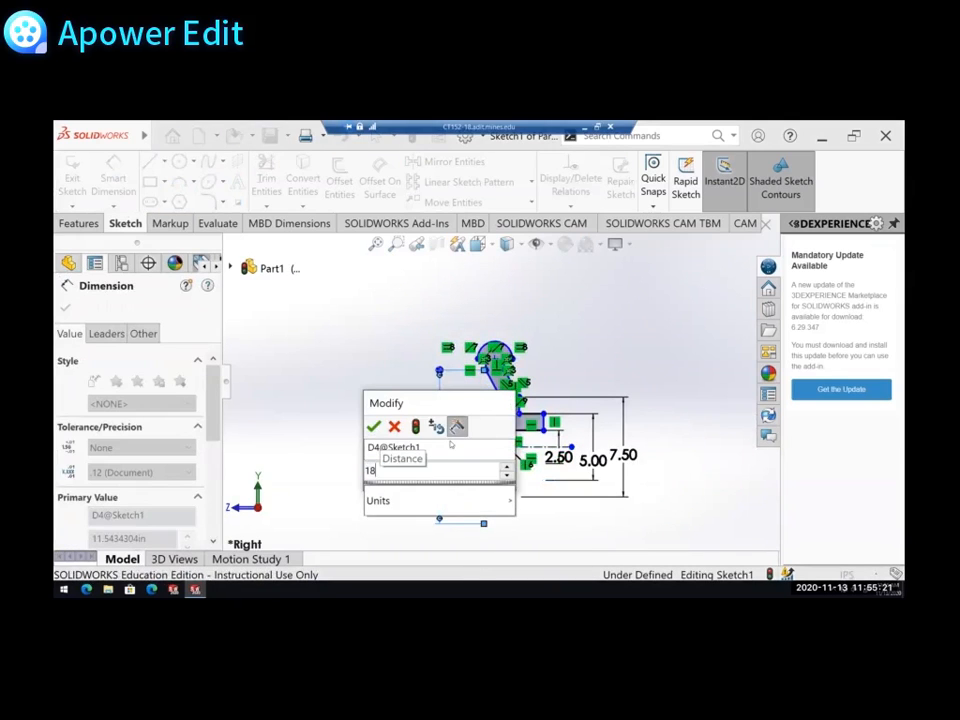
pyautogui.click(374, 426)
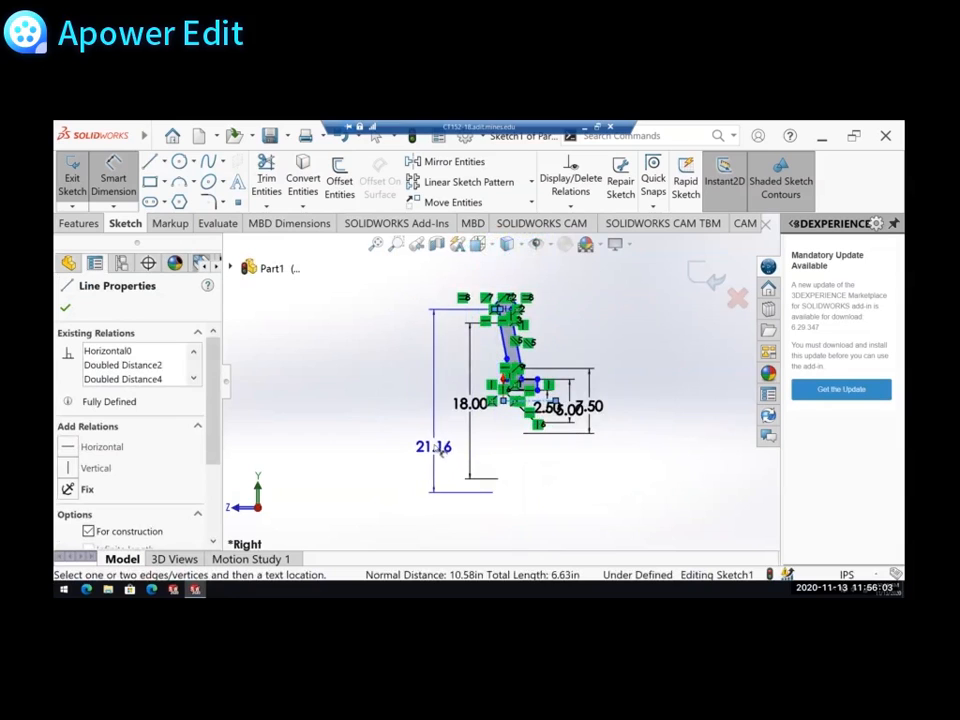
# Set the overall height to 20.00 and the top width to 1.00
pyautogui.doubleClick(432, 448)
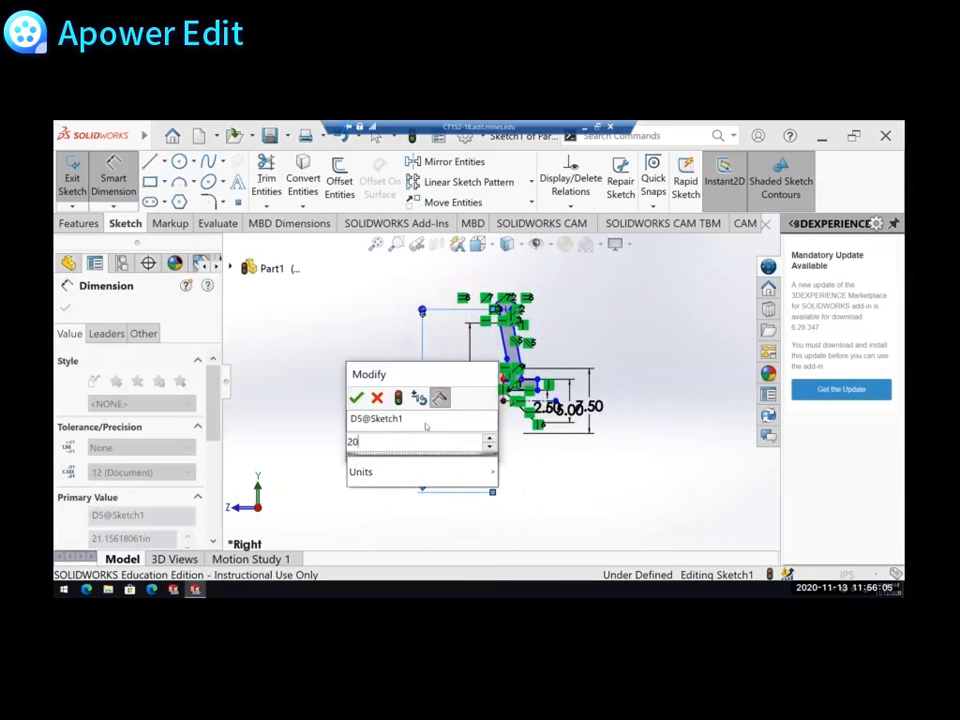
pyautogui.click(356, 396)
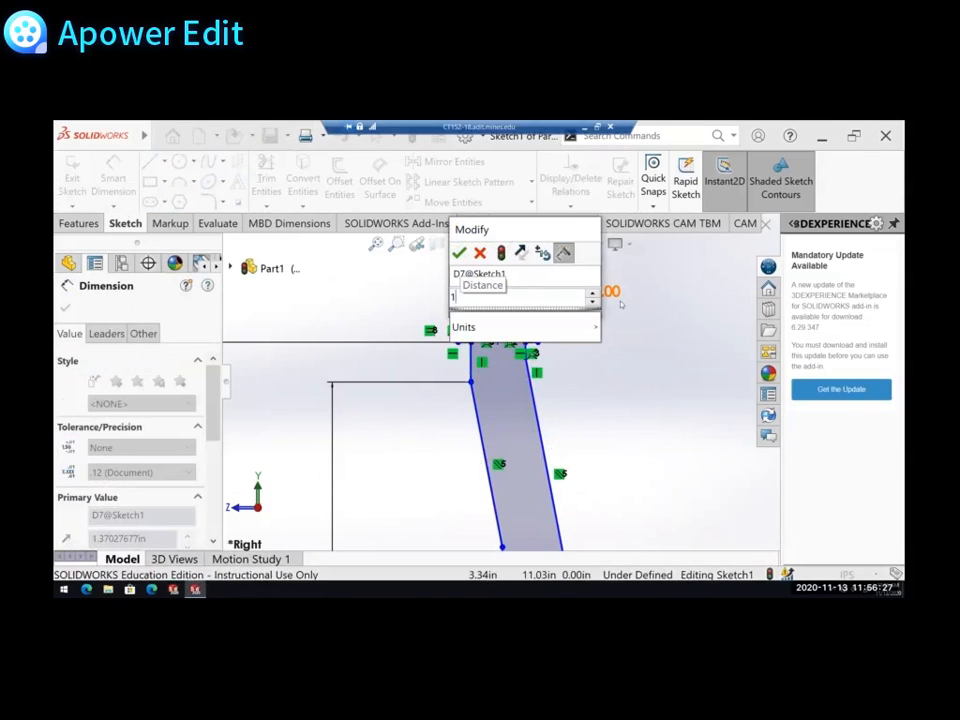
pyautogui.click(458, 252)
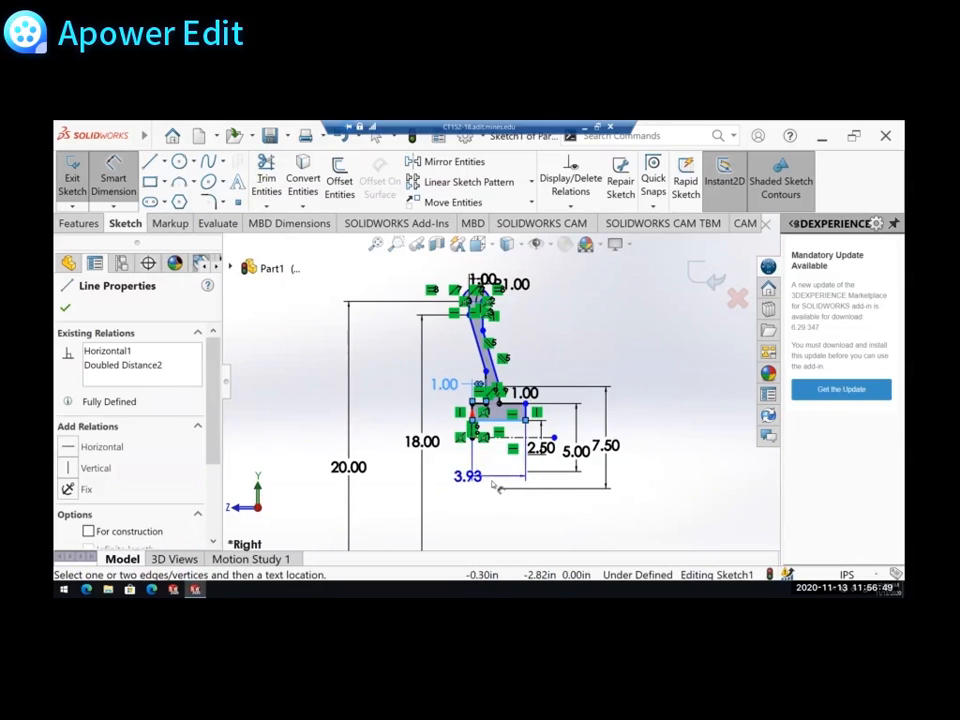
# Set the bottom width to 4.00, dimension the slanted edge and give the top arc R1.00
pyautogui.doubleClick(464, 478)
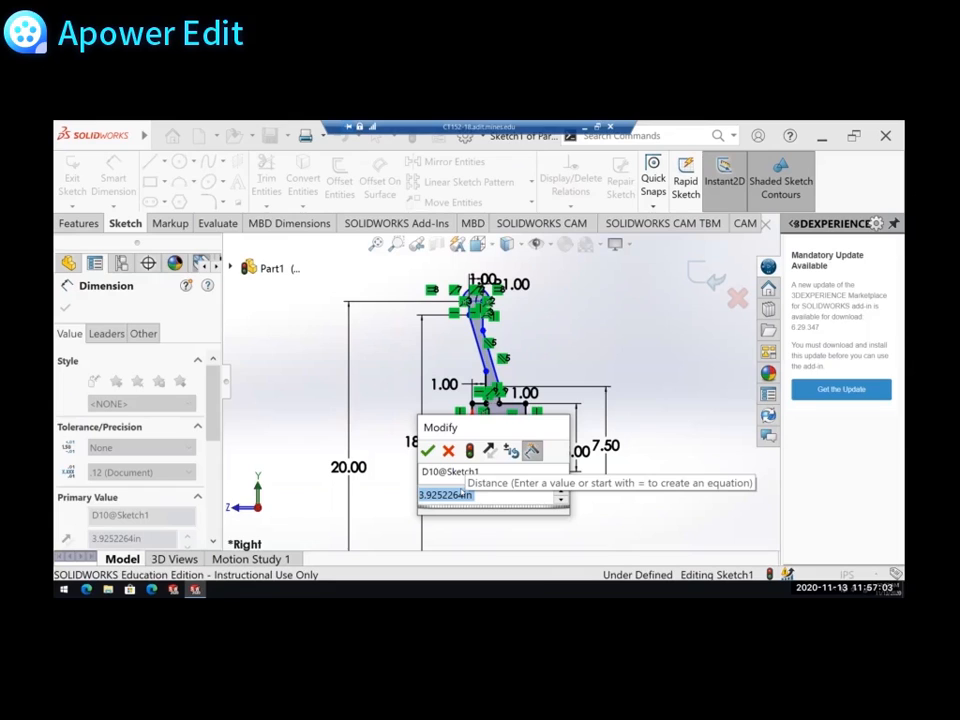
pyautogui.click(428, 450)
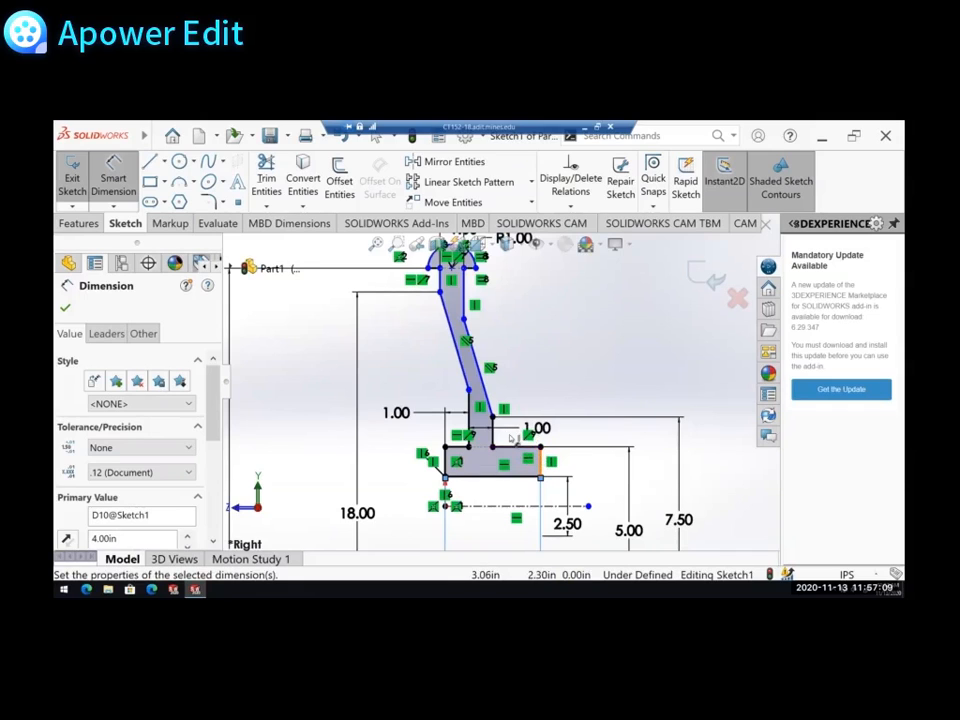
pyautogui.click(484, 344)
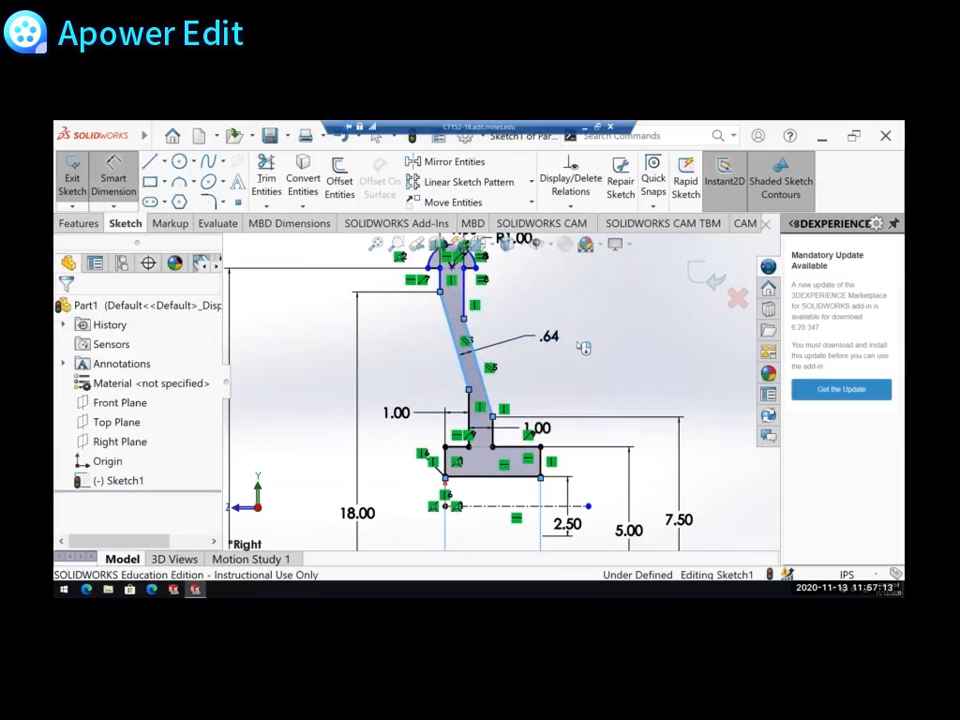
pyautogui.click(544, 336)
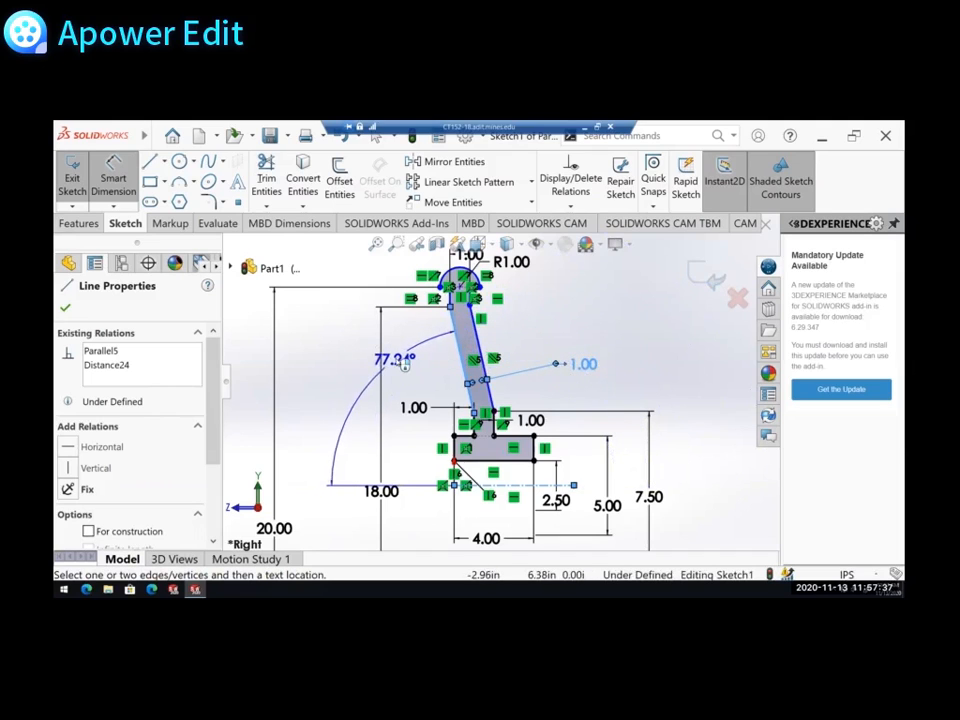
# Set the spoke's slant angle value so the sketch becomes fully defined
pyautogui.doubleClick(392, 360)
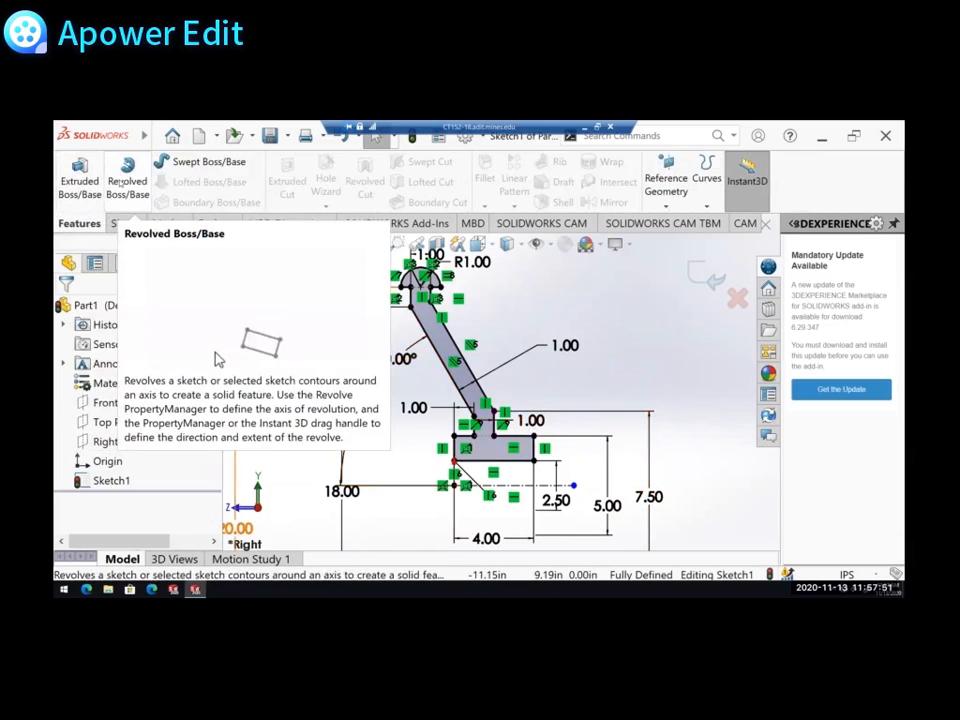
# Revolve the spoke profile 360° around the centerline into a solid wheel disc
pyautogui.click(126, 178)
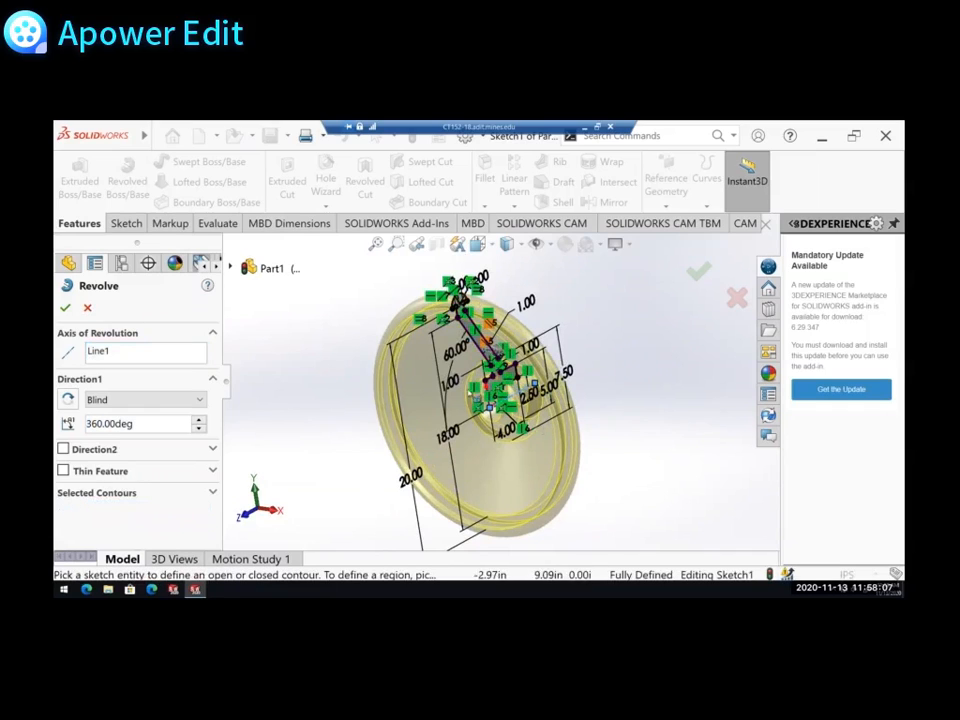
pyautogui.moveTo(330, 456)
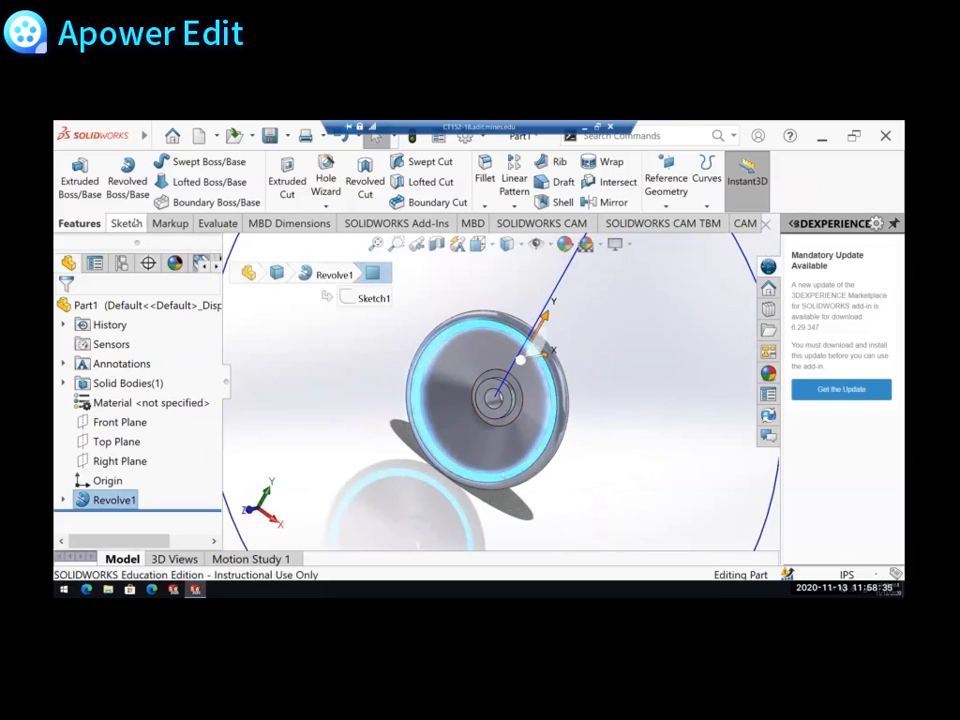
# Sketch on the disc face a vertical and an angled centerline from the origin
pyautogui.click(128, 224)
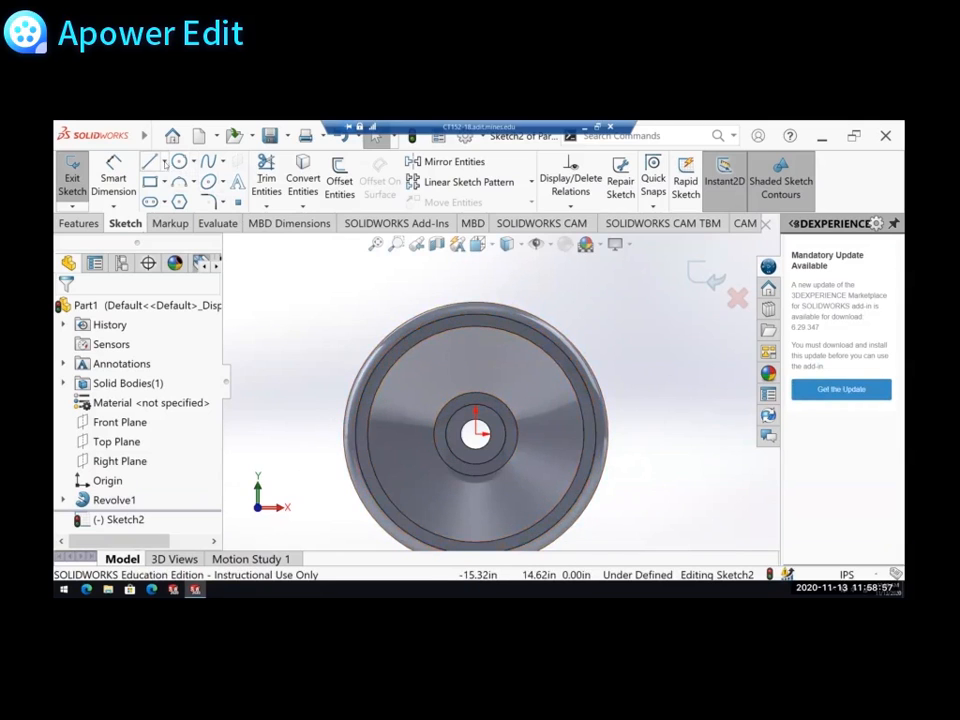
pyautogui.click(150, 160)
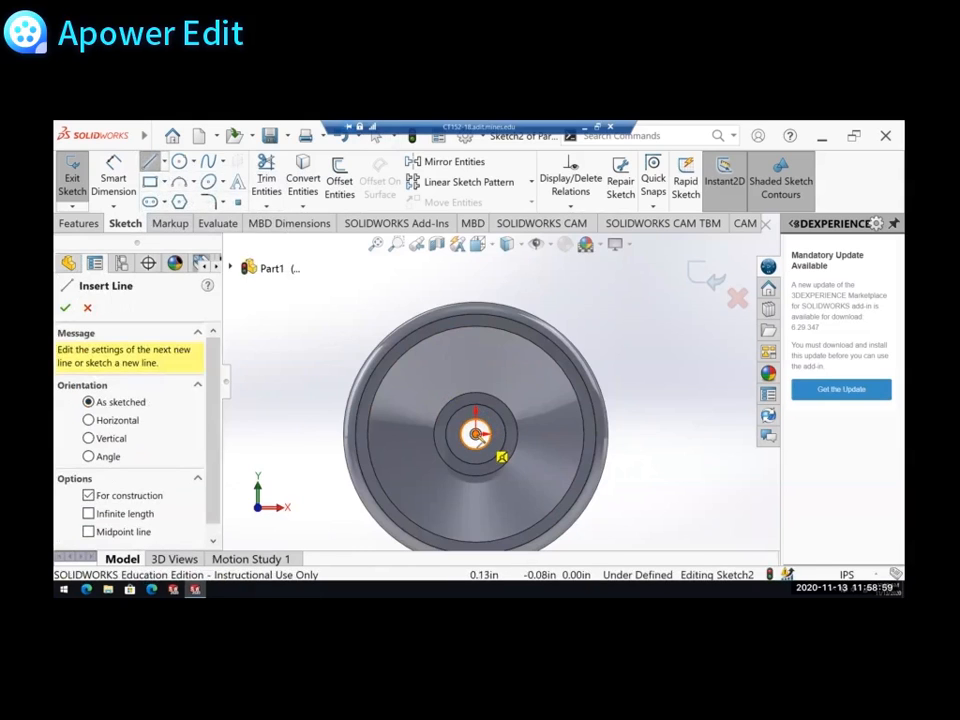
pyautogui.moveTo(476, 432); pyautogui.dragTo(476, 280)
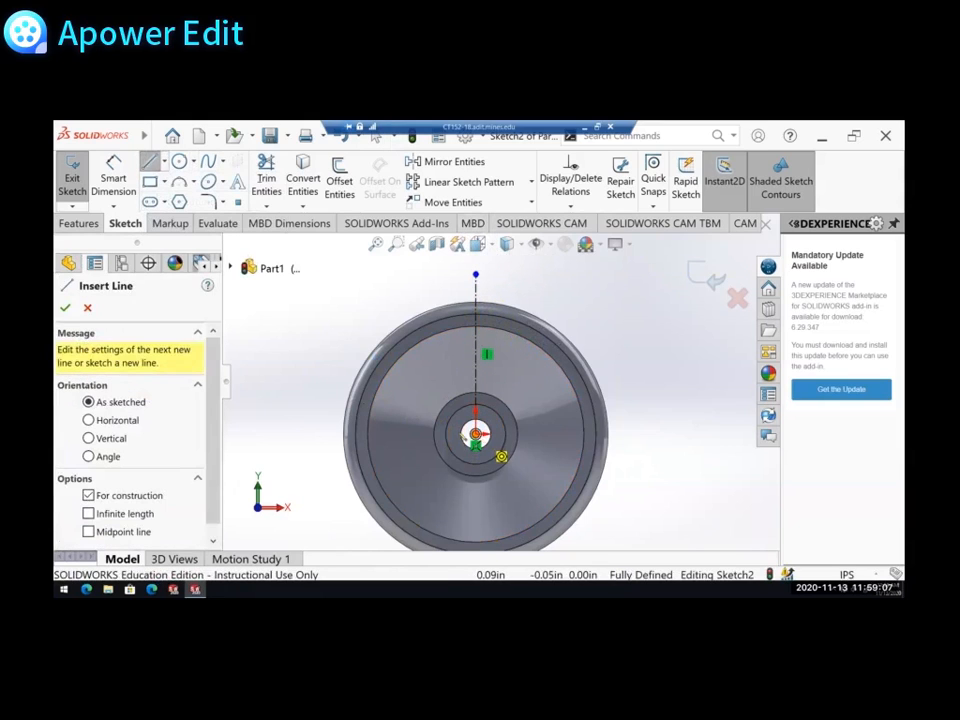
pyautogui.moveTo(476, 432); pyautogui.dragTo(272, 356)
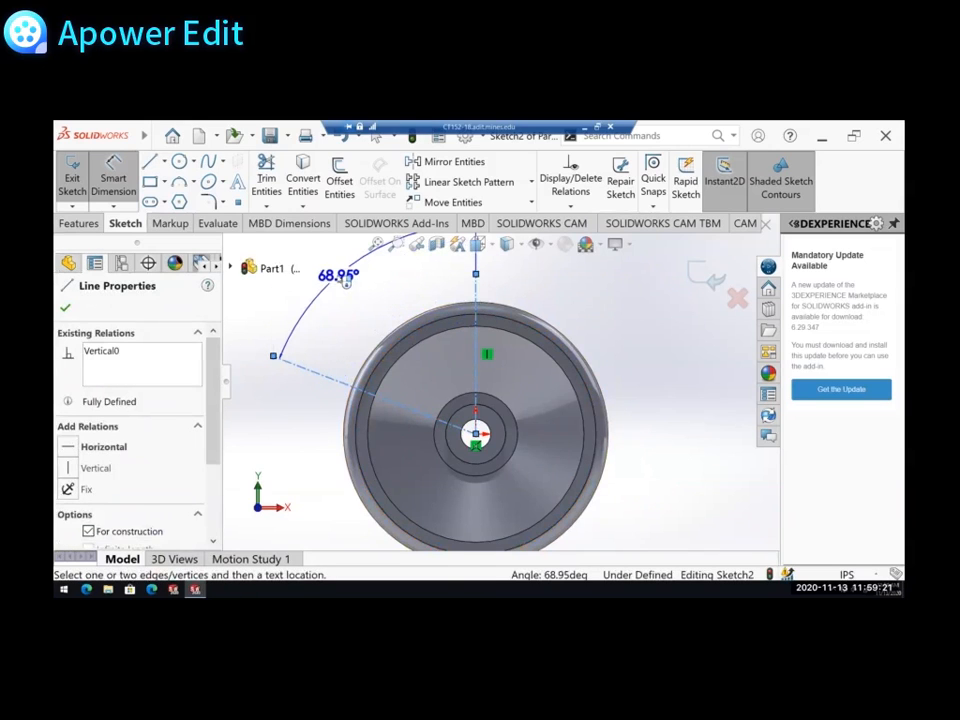
# Set the angle between the two construction lines to 72°
pyautogui.doubleClick(328, 276)
pyautogui.write('72')
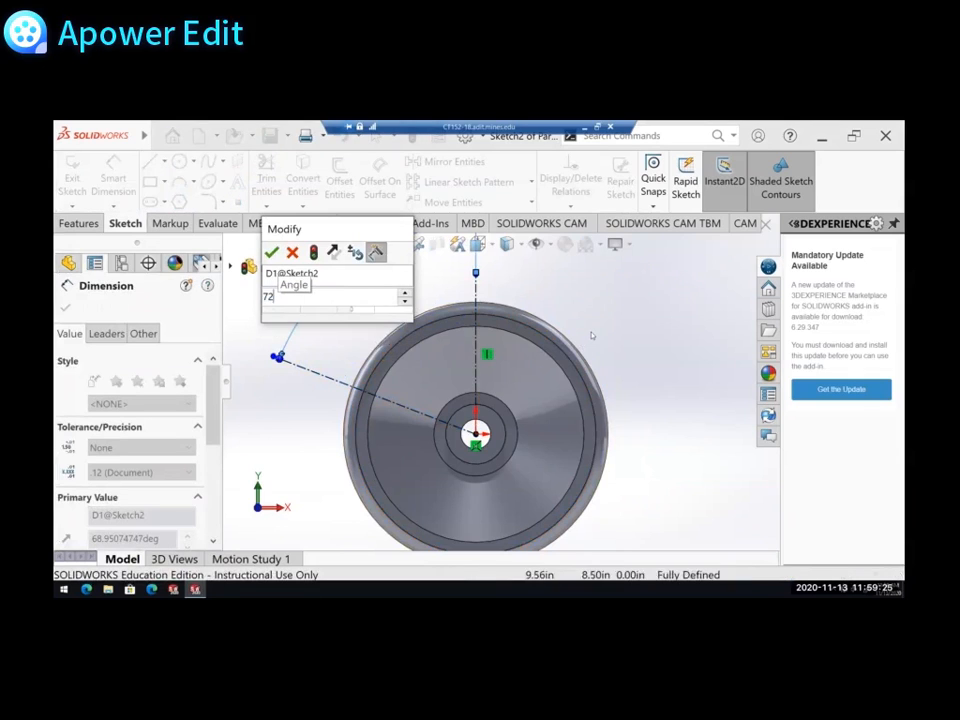
pyautogui.click(272, 252)
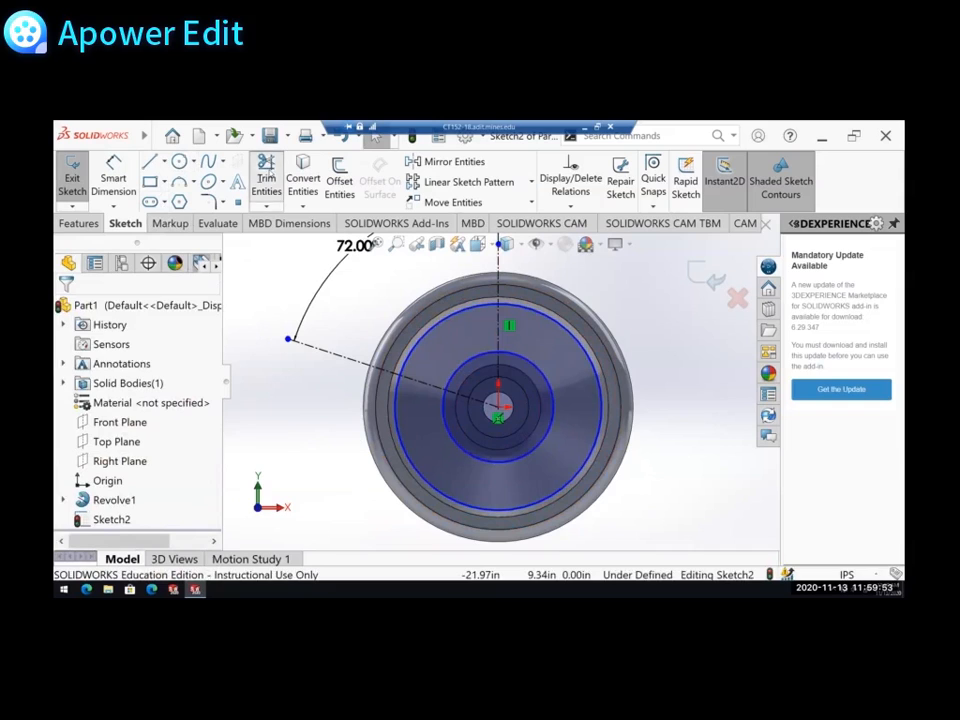
# Trim away the extra circle and line segments, leaving one closed R8.50 wedge sector
pyautogui.click(264, 180)
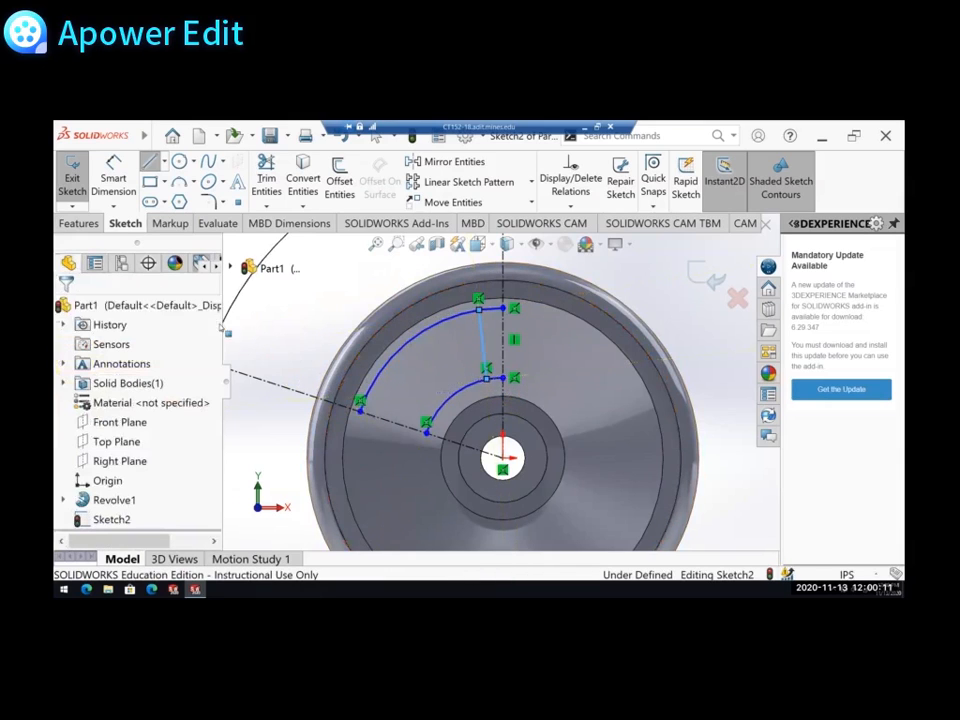
pyautogui.click(148, 160)
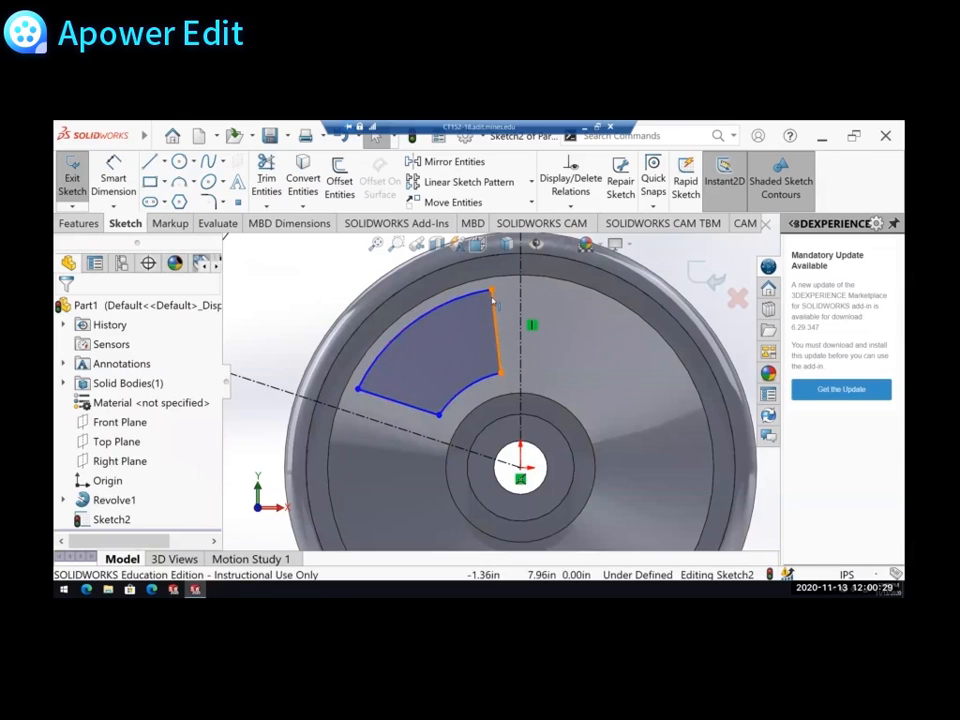
pyautogui.click(496, 336)
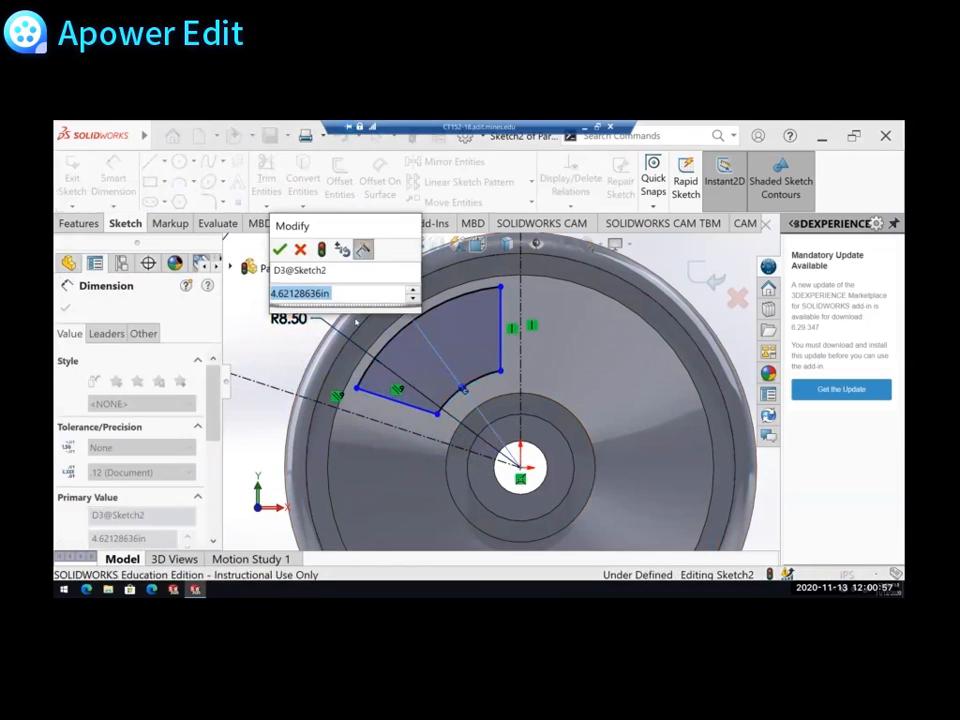
# Dimension the wedge's inner arc to R4.00, making the sketch fully defined
pyautogui.click(280, 248)
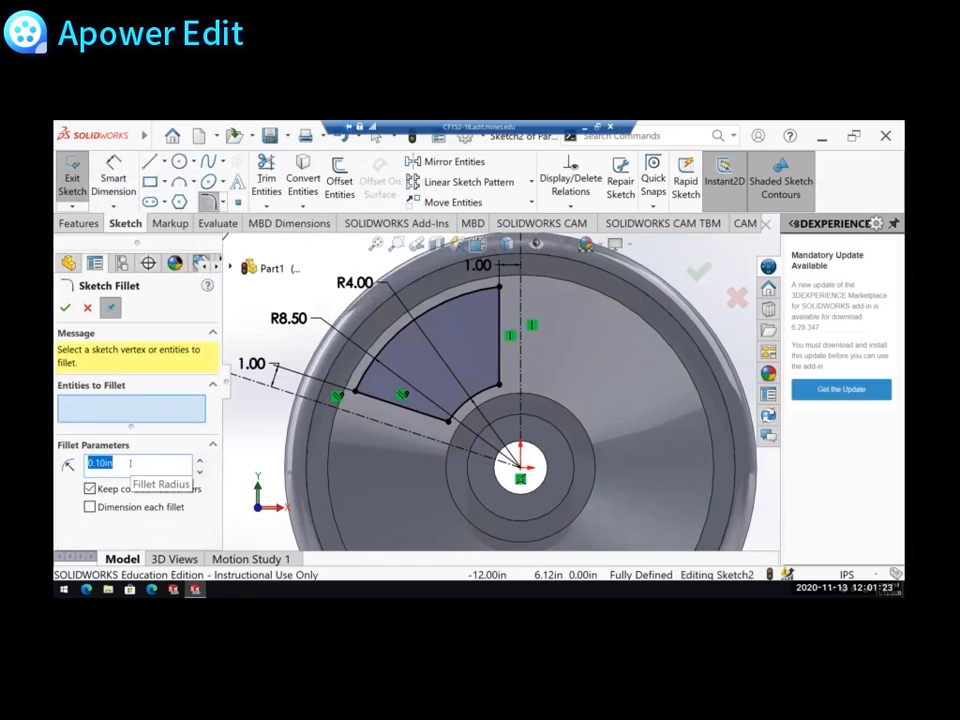
# Fillet the wedge corners, one at 0.50 in and the outer ones at 2.00 in
pyautogui.write('0.50in')
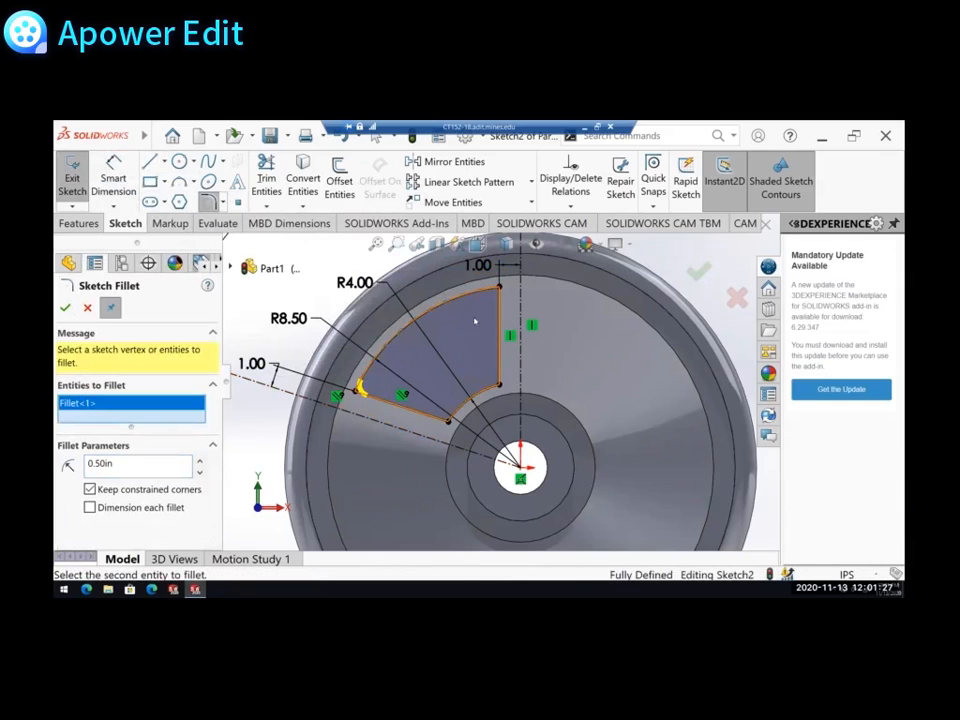
pyautogui.click(496, 288)
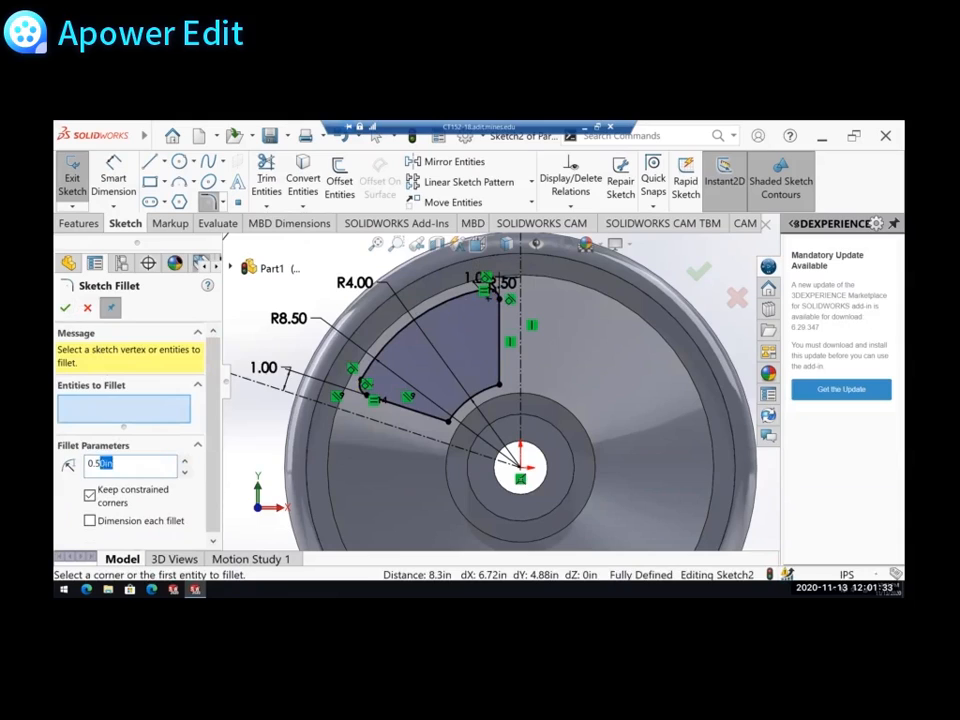
pyautogui.write('2.')
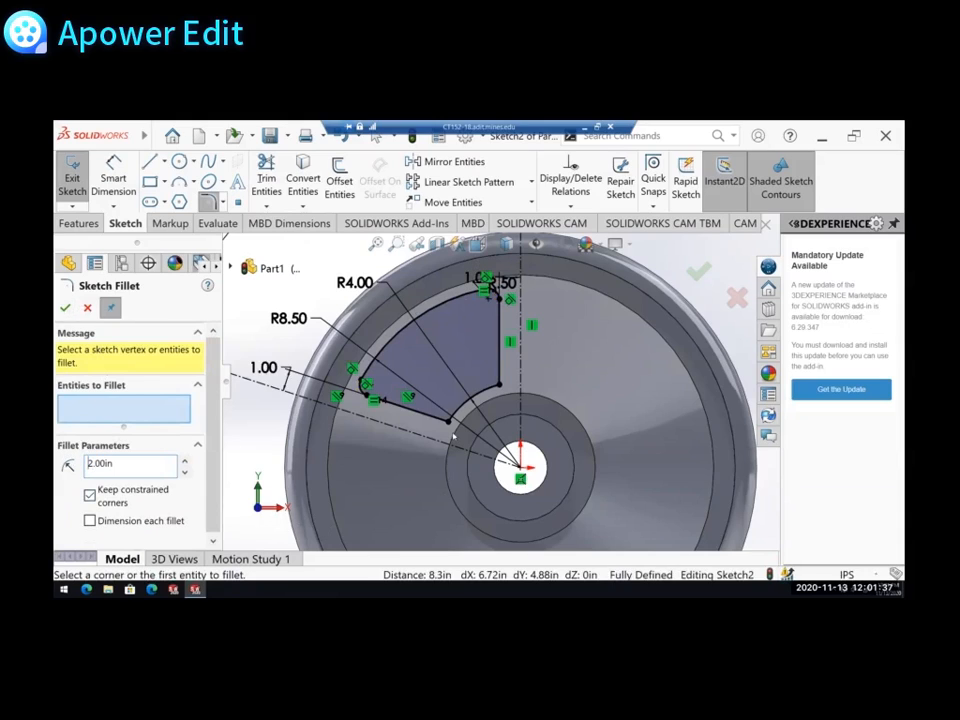
pyautogui.click(456, 424)
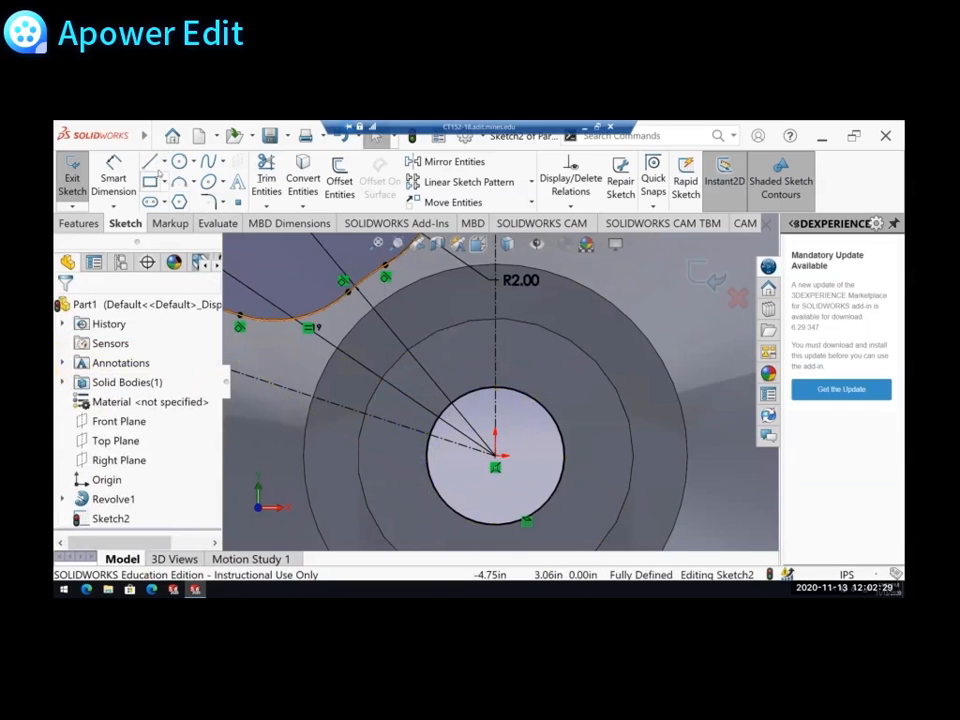
# Dimension the keyhole slot 0.60 wide and 1.60 tall so the sketch is fully defined
pyautogui.click(152, 160)
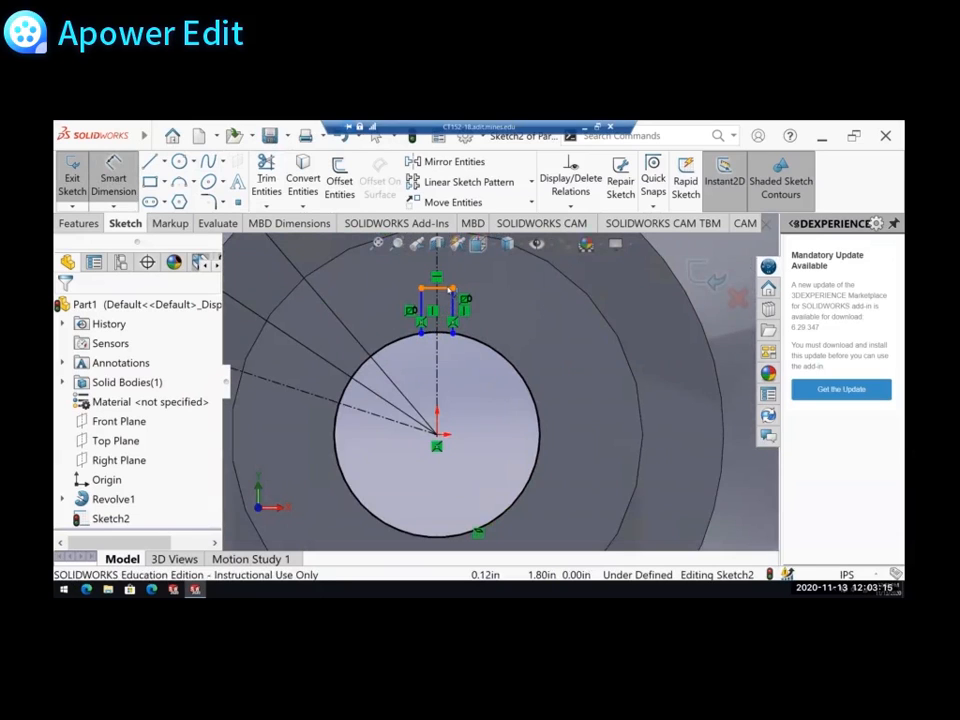
pyautogui.click(438, 294)
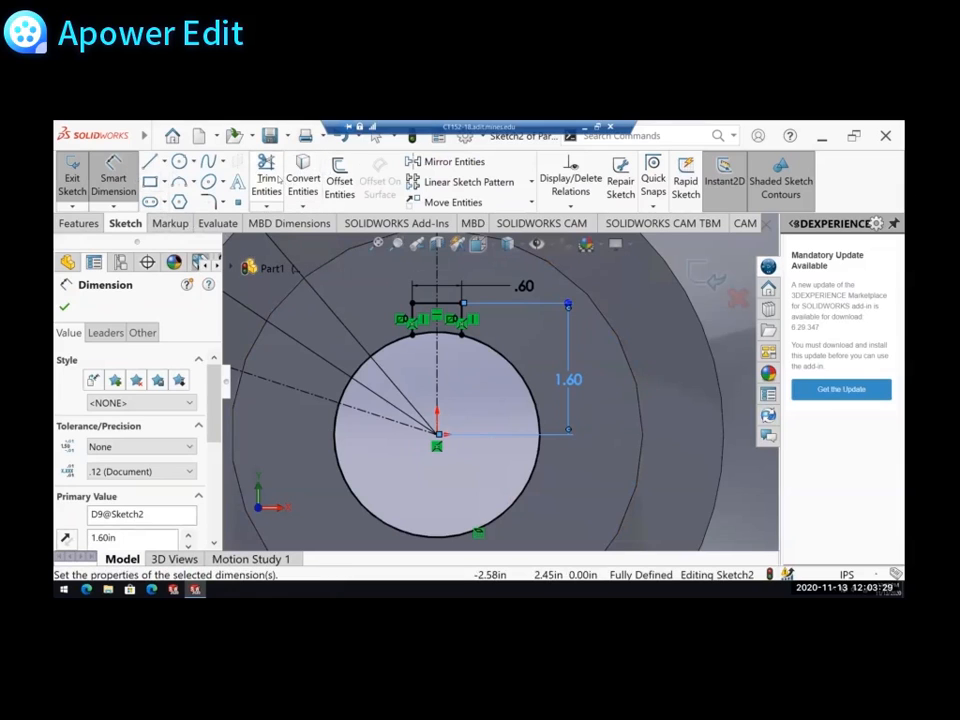
# Accept the dimension, completing the R4.00/R8.50 spoke-gap profile with 1.00 offsets
pyautogui.click(264, 178)
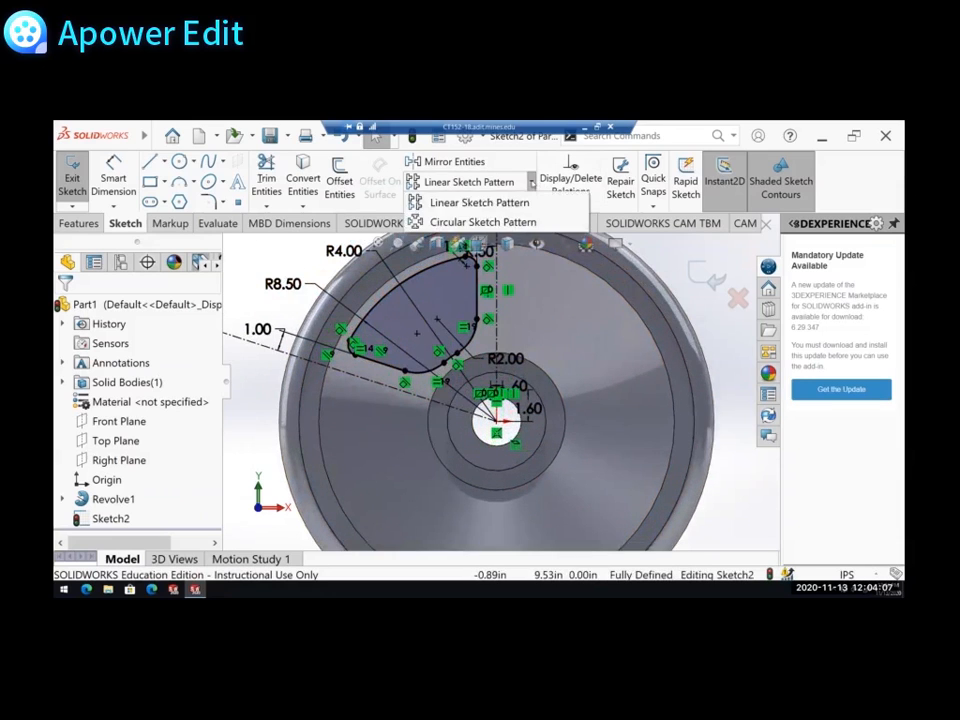
# Circular-pattern the gap profile into 5 equally spaced copies around the hub
pyautogui.click(472, 220)
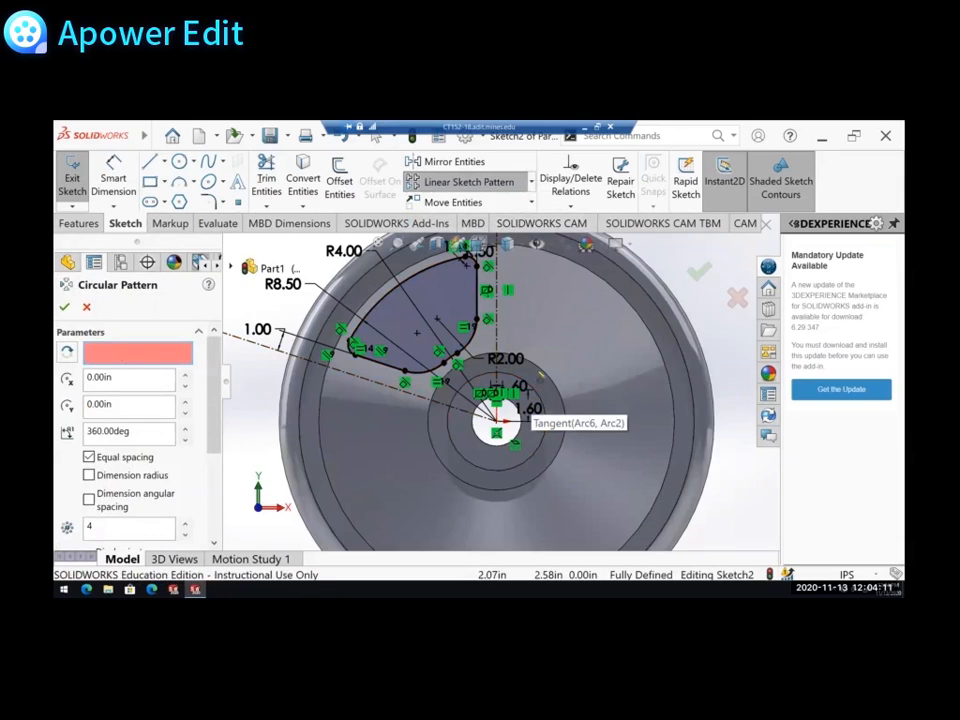
pyautogui.click(500, 430)
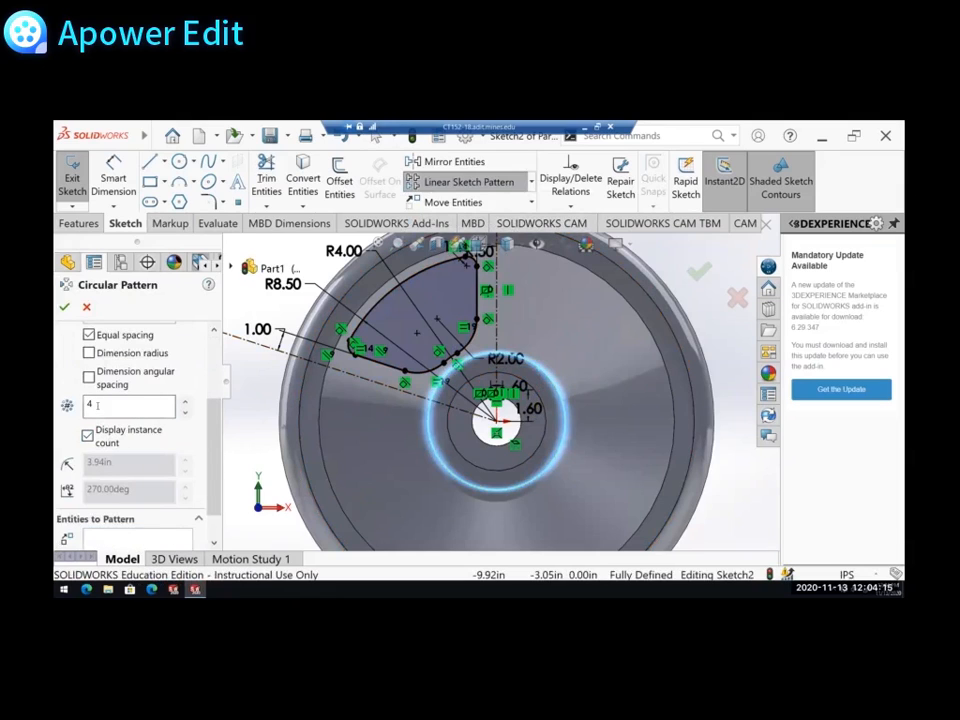
pyautogui.click(128, 408)
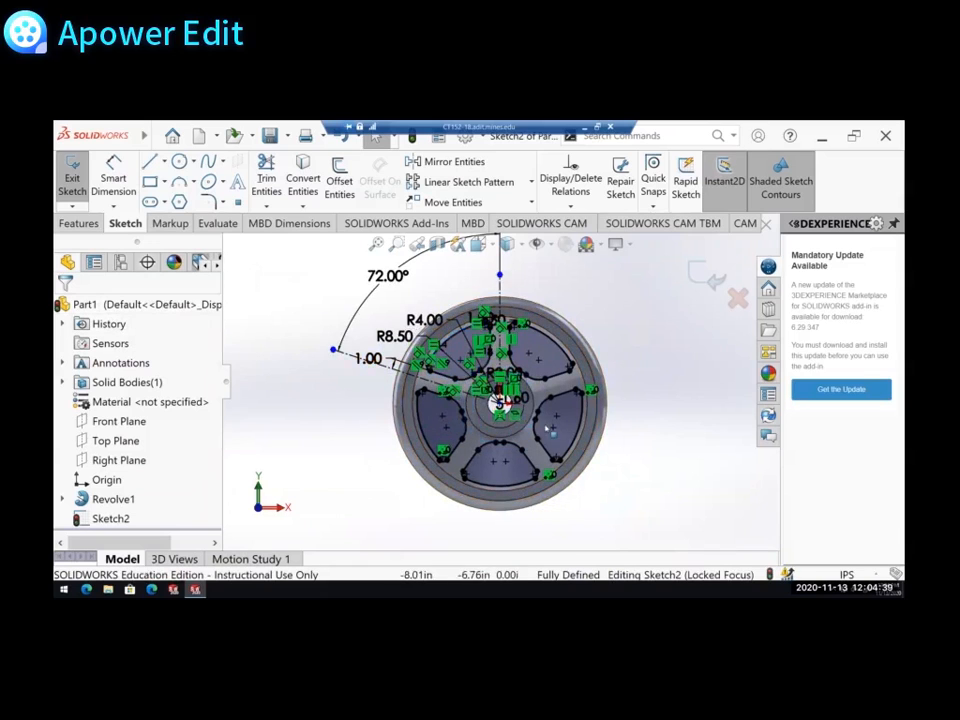
# Extrude-cut the five gaps and keyhole slot Through All, giving the wheel five spokes
pyautogui.click(78, 224)
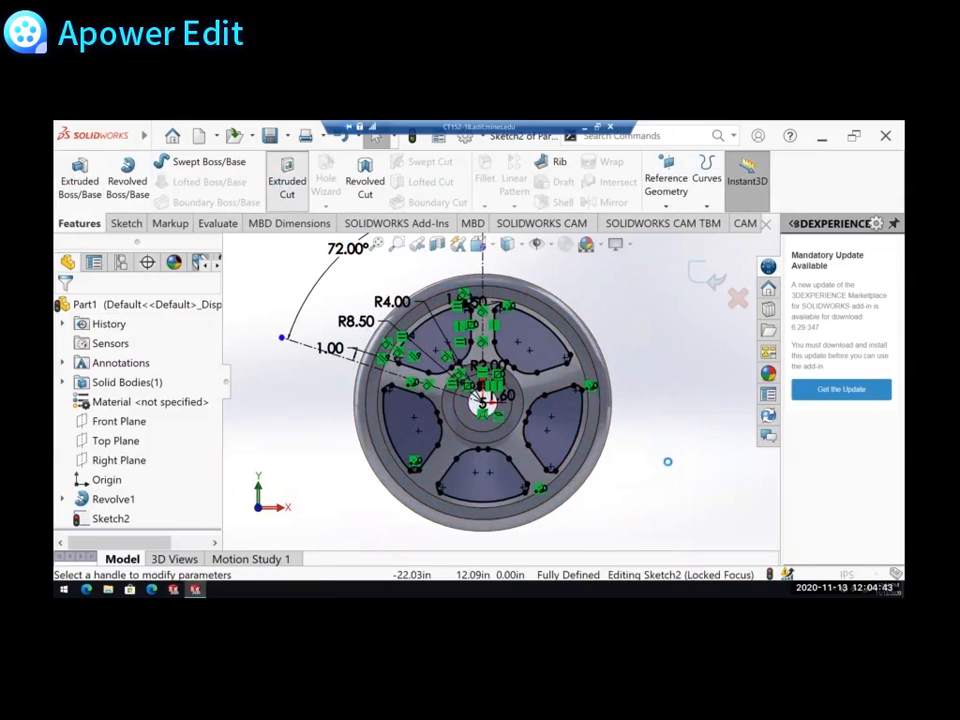
pyautogui.click(288, 176)
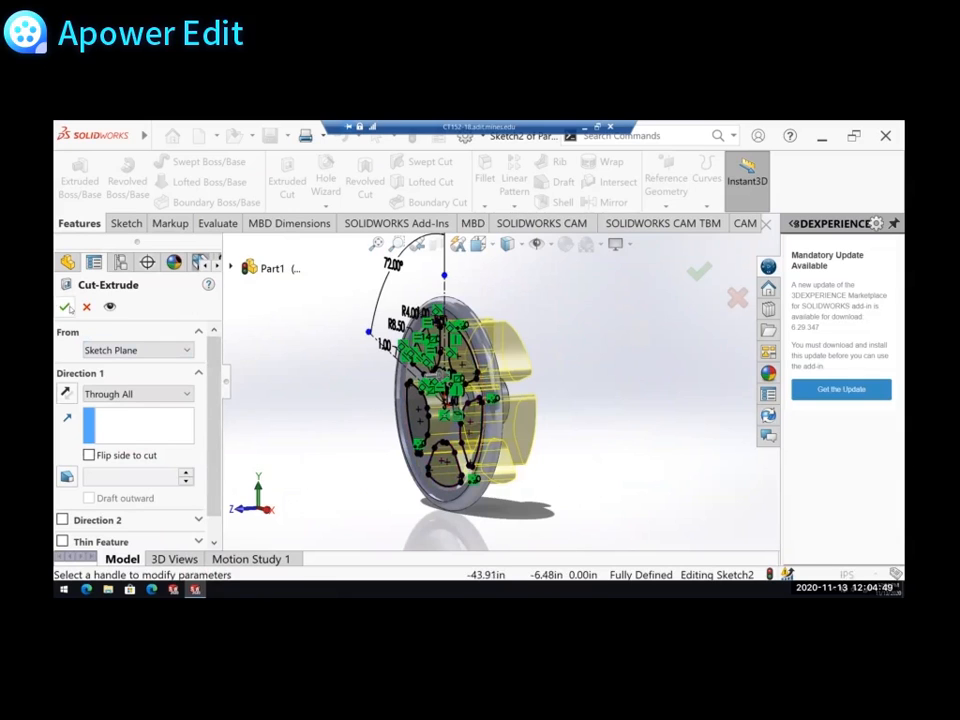
pyautogui.click(694, 272)
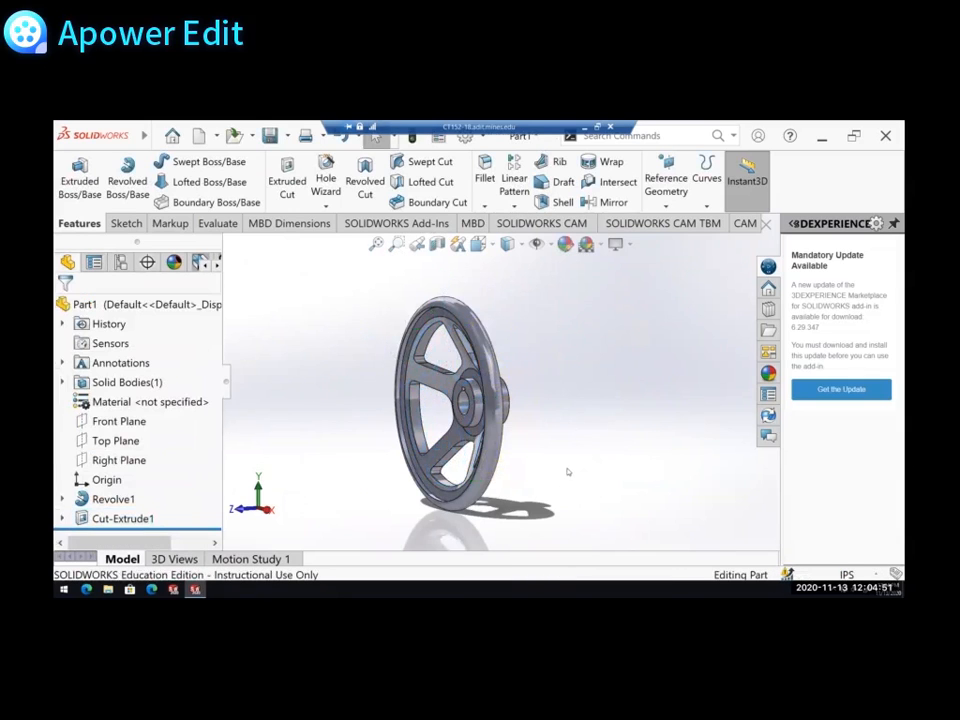
pyautogui.moveTo(470, 400); pyautogui.dragTo(500, 420)
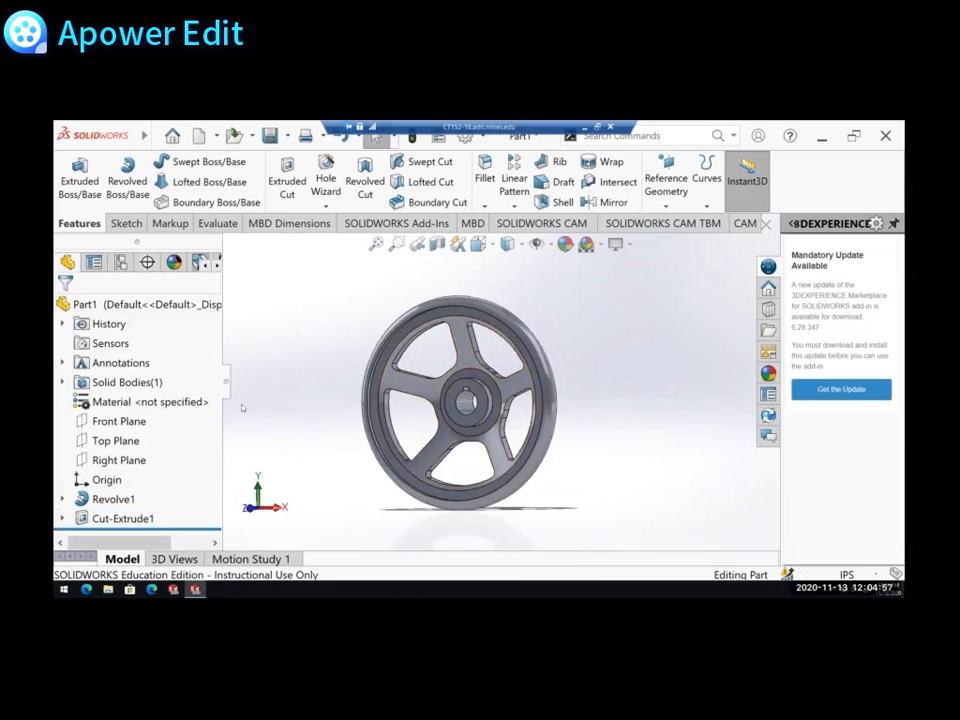
# Inspect AISI 1020 steel's properties in the material library for the wheel part
pyautogui.rightClick(116, 402)
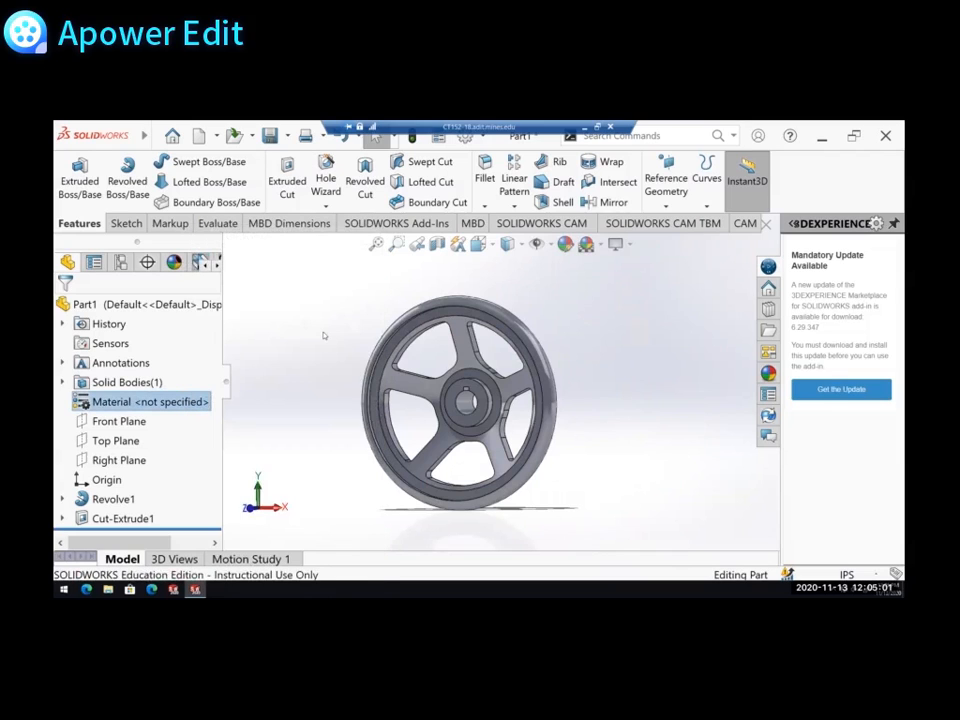
pyautogui.doubleClick(136, 400)
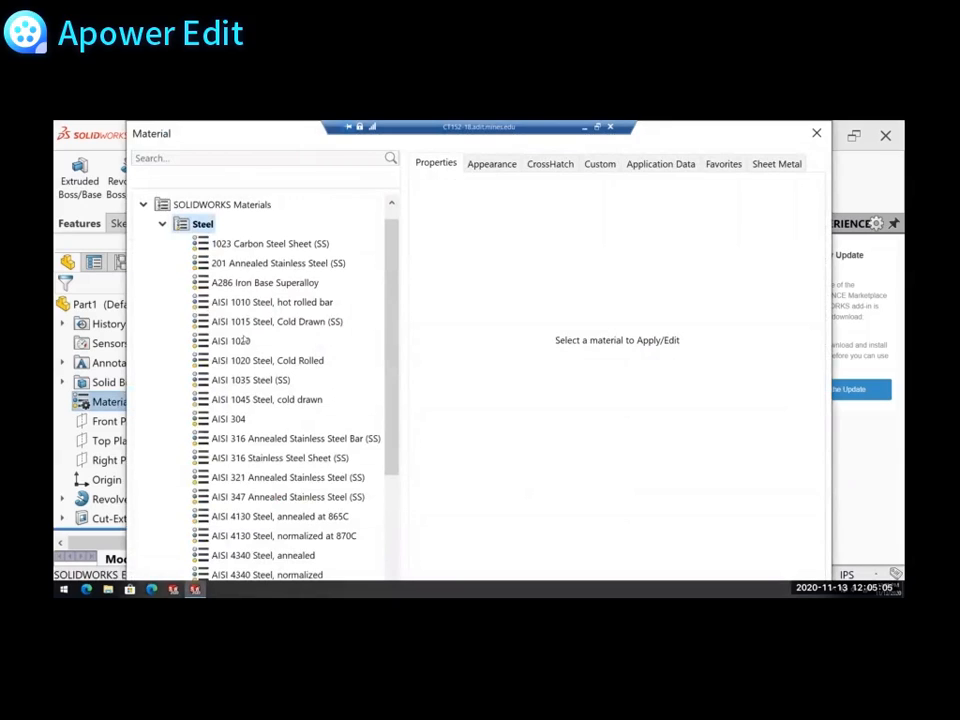
pyautogui.moveTo(234, 340)
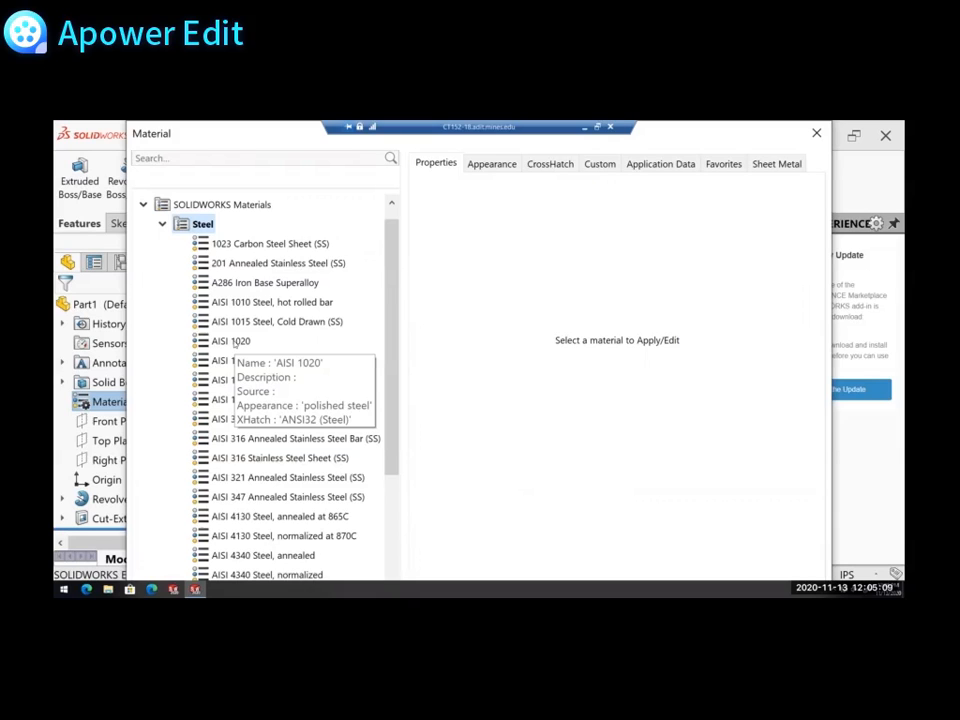
pyautogui.click(232, 340)
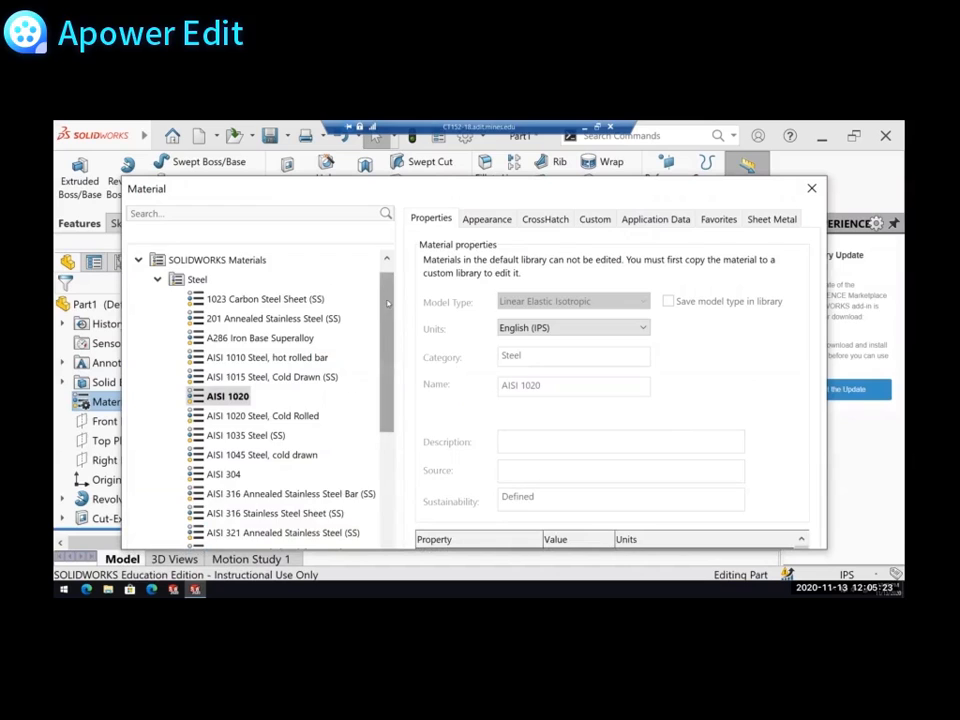
pyautogui.scroll(-3)
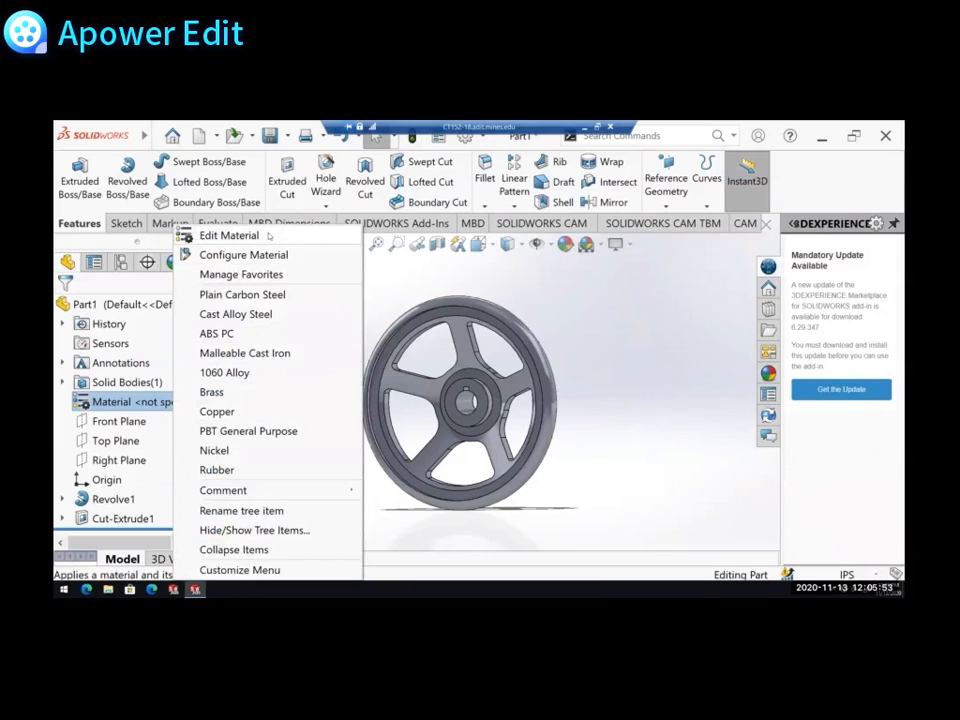
pyautogui.click(228, 236)
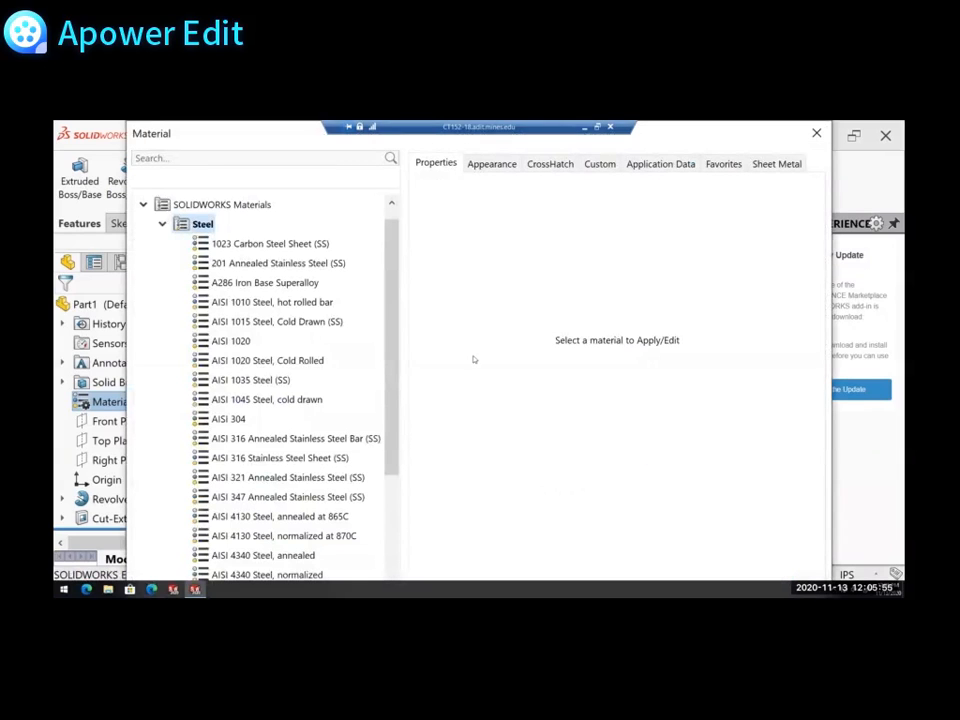
pyautogui.moveTo(252, 180)
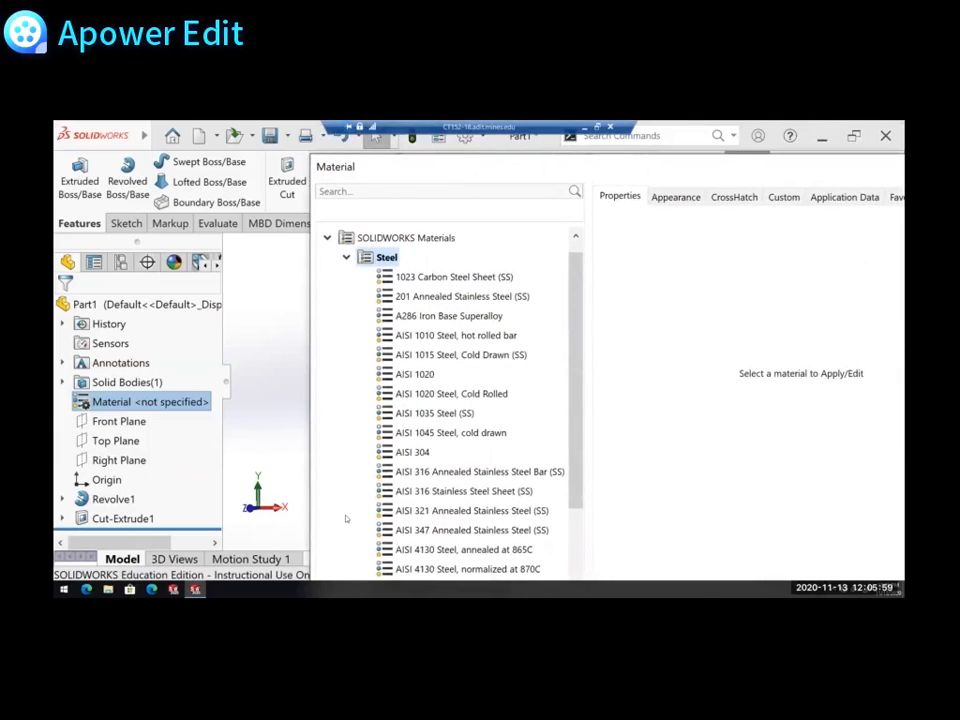
pyautogui.click(470, 510)
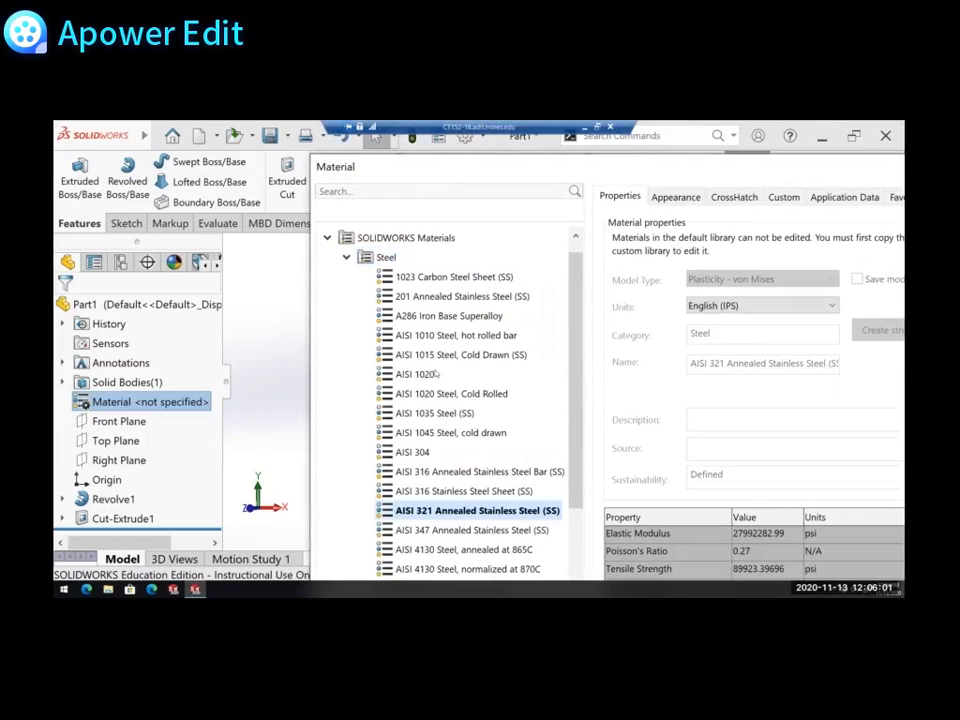
pyautogui.rightClick(412, 374)
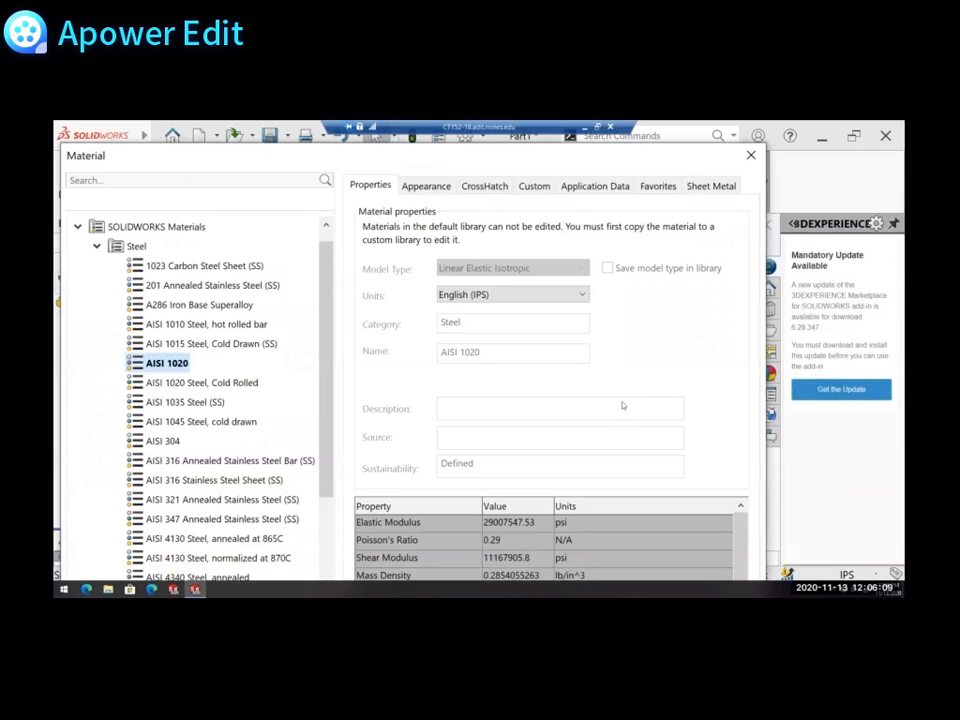
pyautogui.moveTo(608, 398)
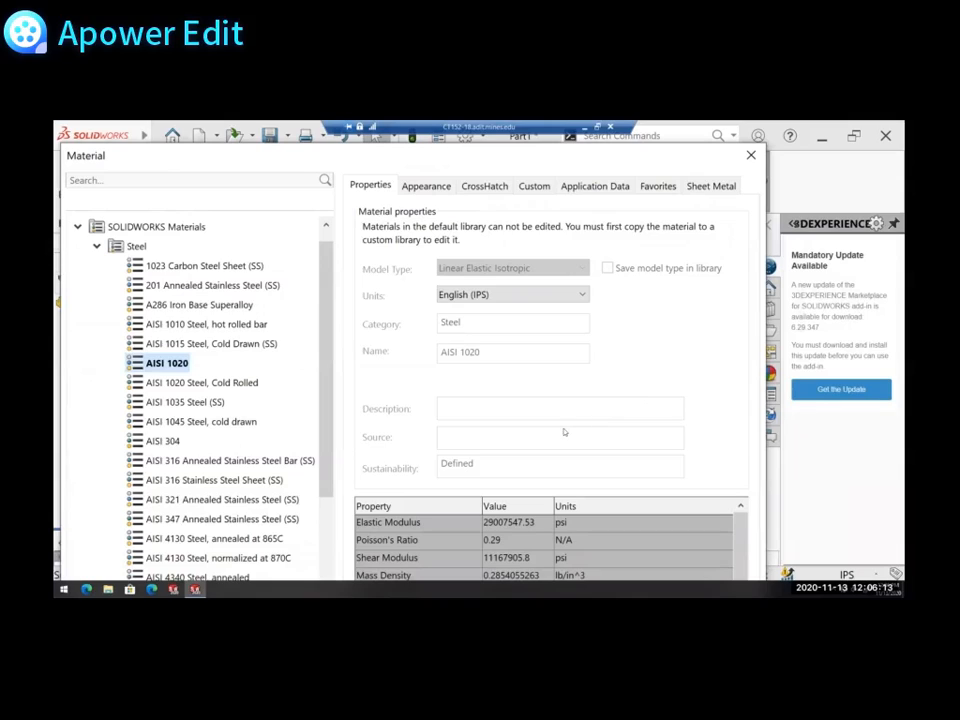
pyautogui.moveTo(528, 484)
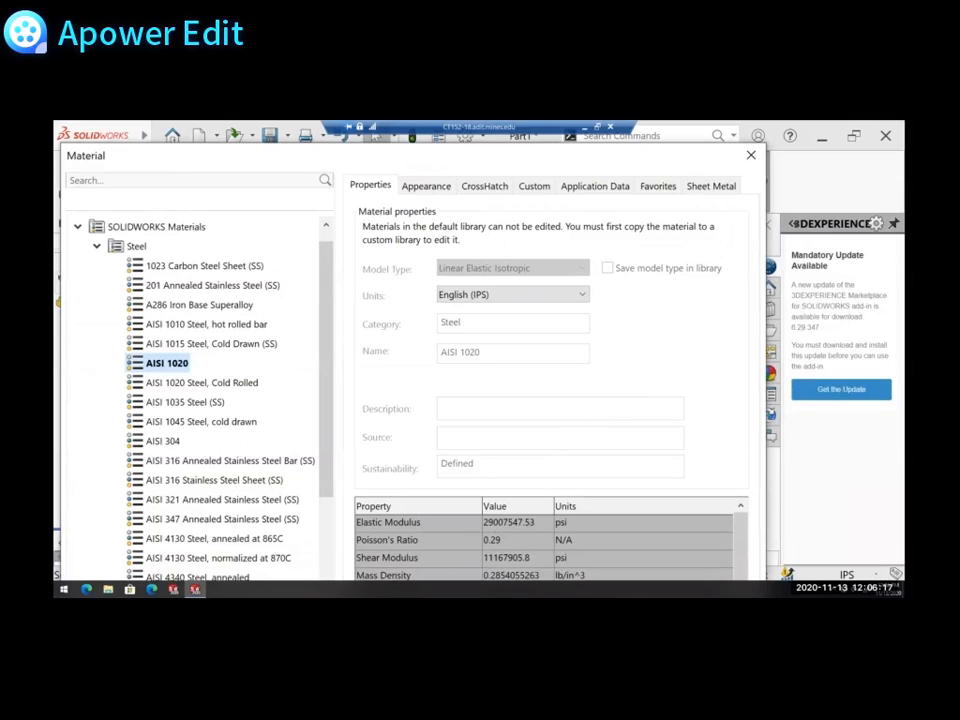
pyautogui.moveTo(750, 156)
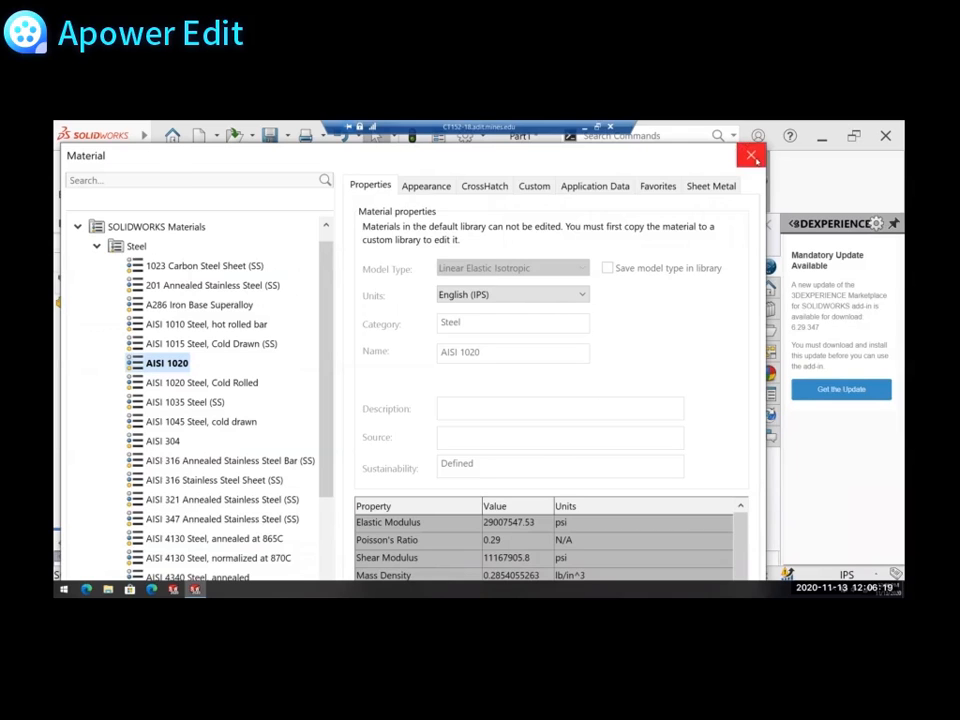
pyautogui.click(752, 156)
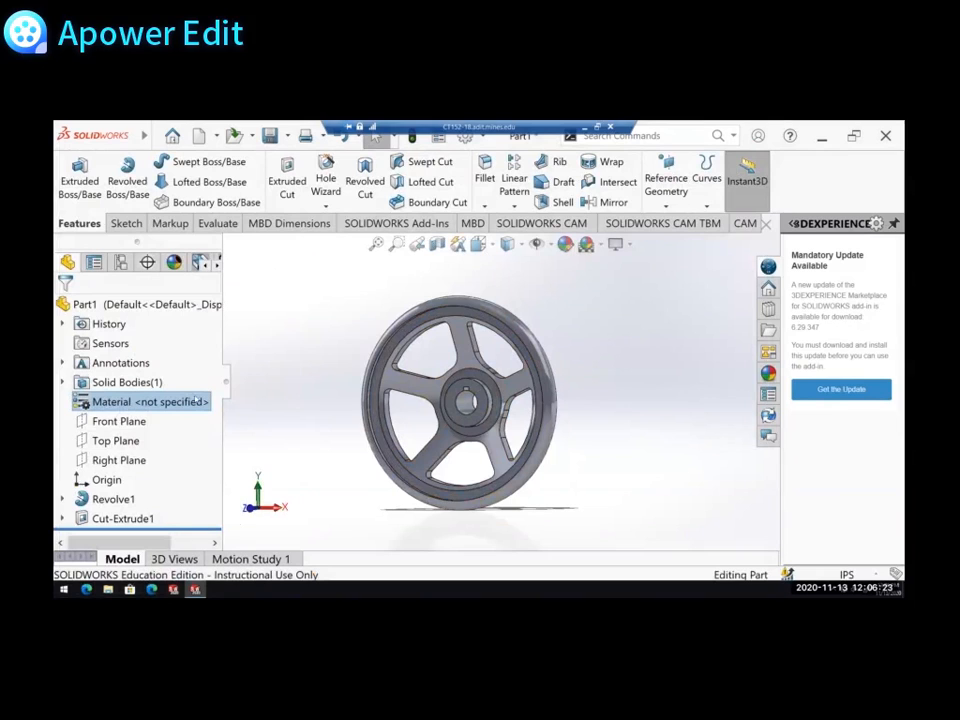
# Evaluate mass properties — 12.35 lb and 341.86 cubic inches — then dismiss the report
pyautogui.click(216, 224)
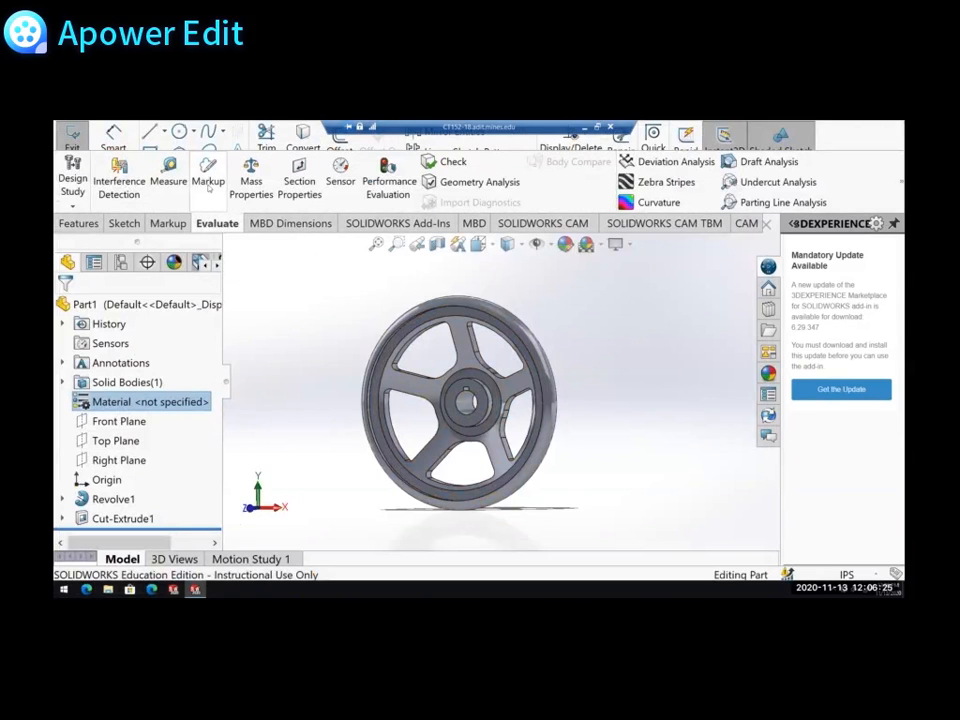
pyautogui.click(252, 170)
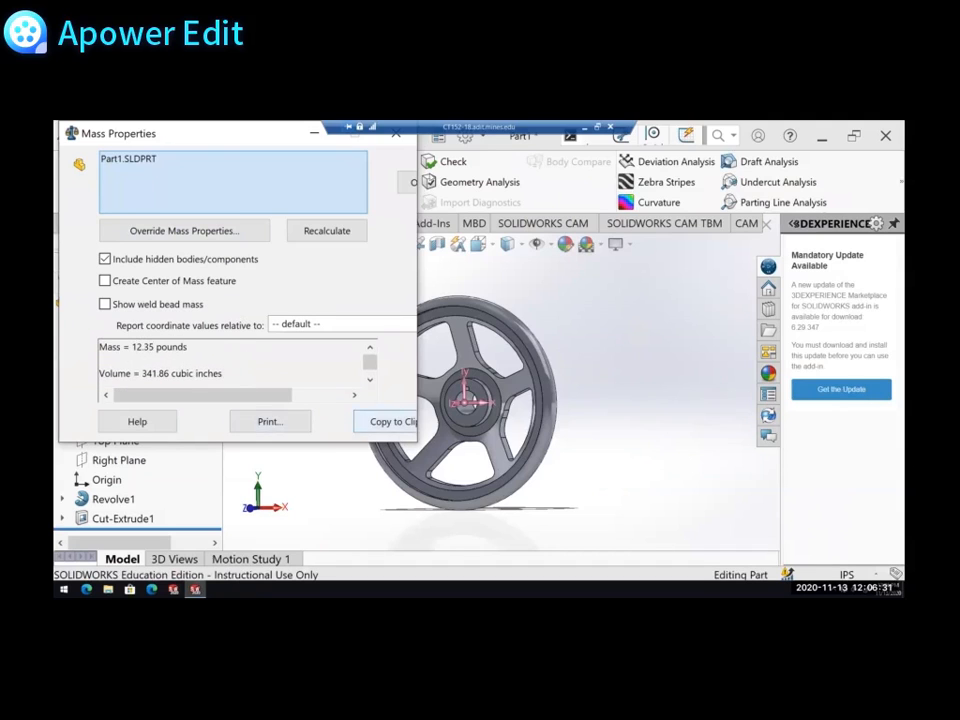
pyautogui.click(396, 132)
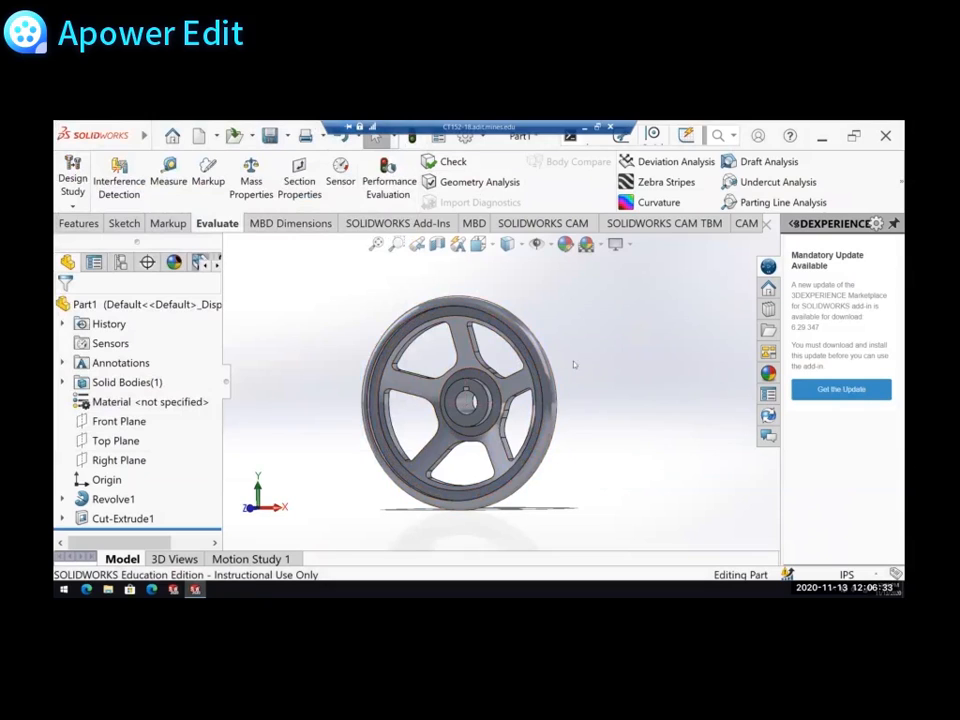